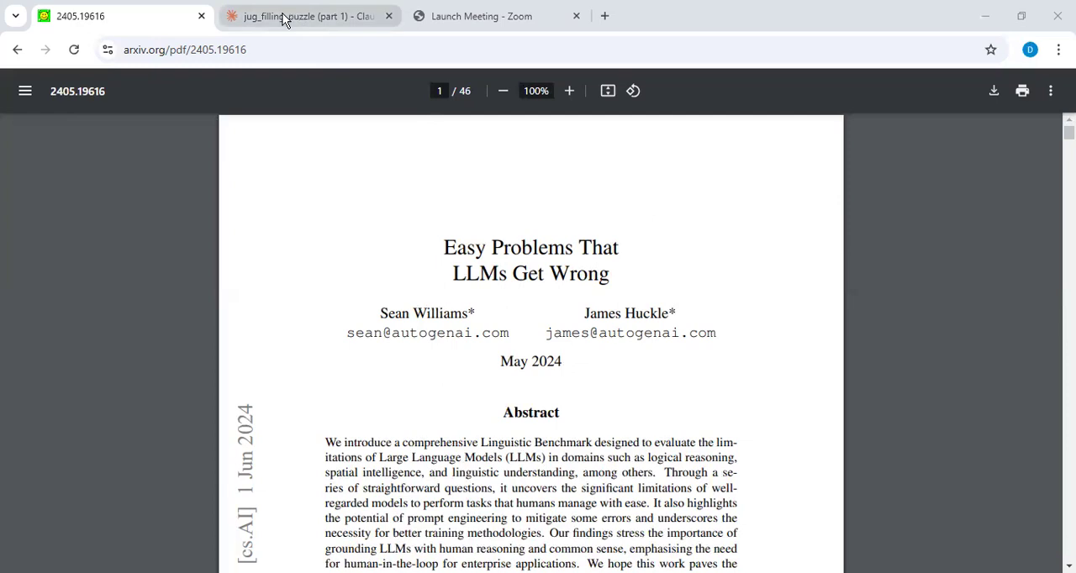
Step: Switch from the arXiv PDF to the jug_filling_puzzle (part 1) Claude chat
{"action": "left_click", "coordinate": [309, 17]}
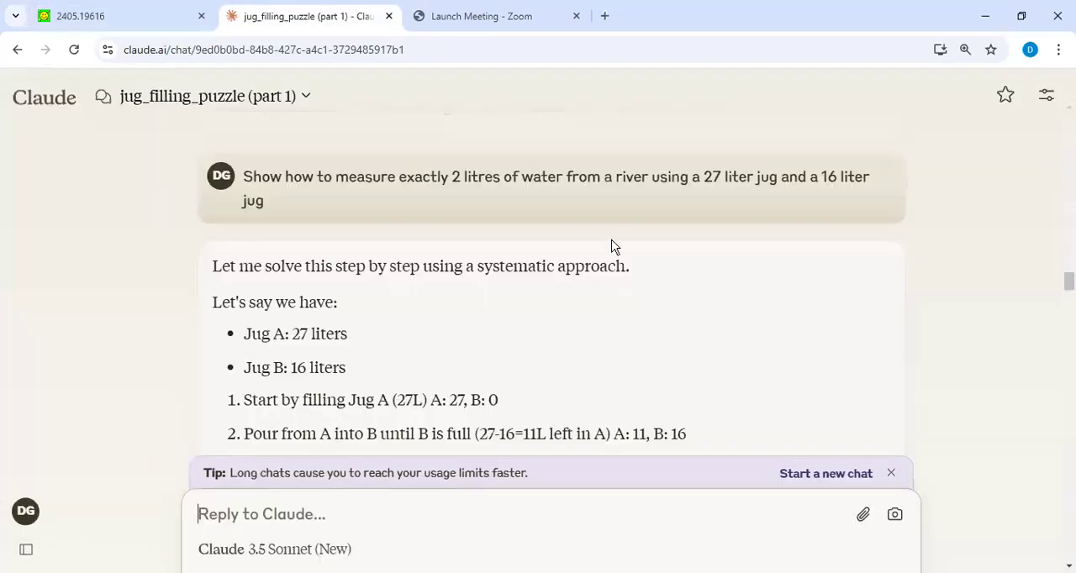
{"action": "mouse_move", "coordinate": [706, 198]}
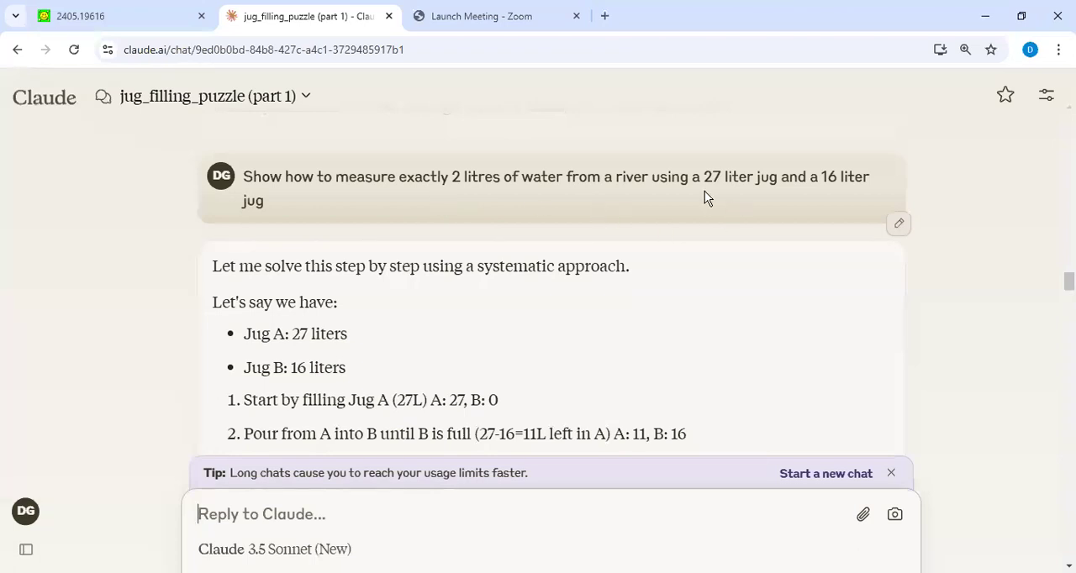
{"action": "mouse_move", "coordinate": [841, 183]}
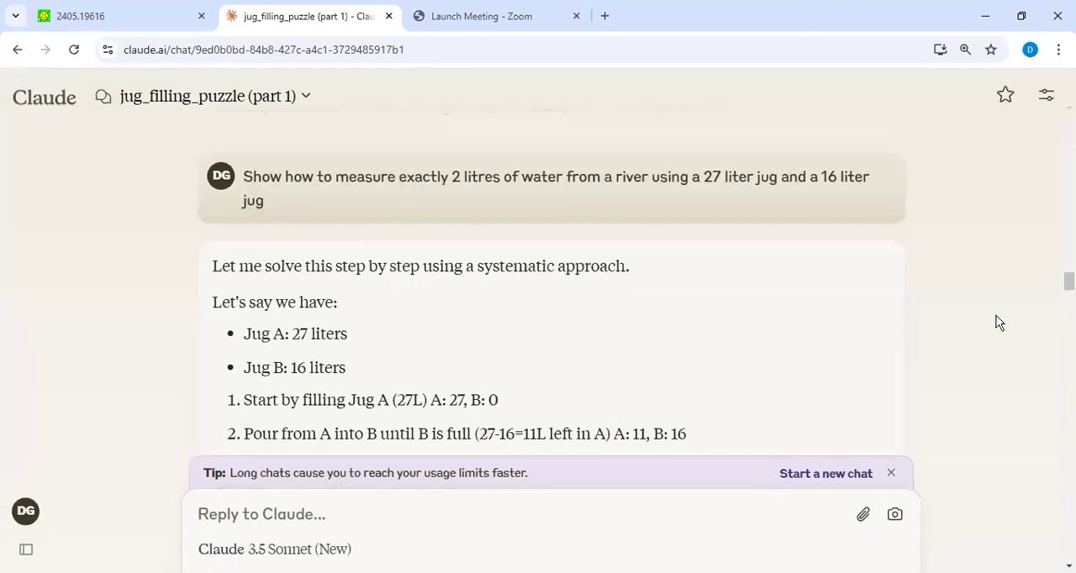
{"action": "mouse_move", "coordinate": [126, 114]}
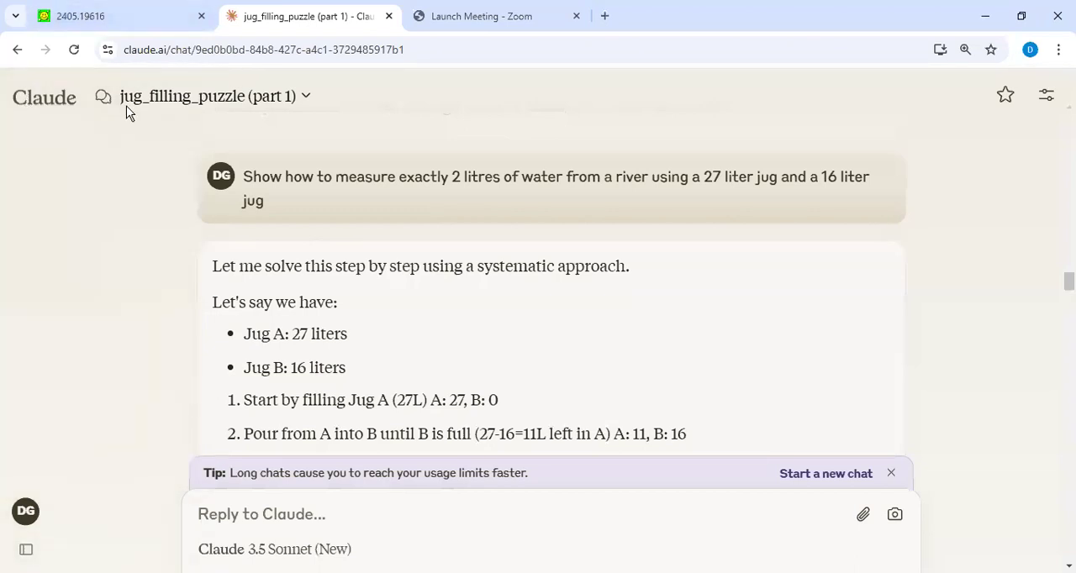
{"action": "scroll", "scroll_direction": "down", "scroll_amount": 3}
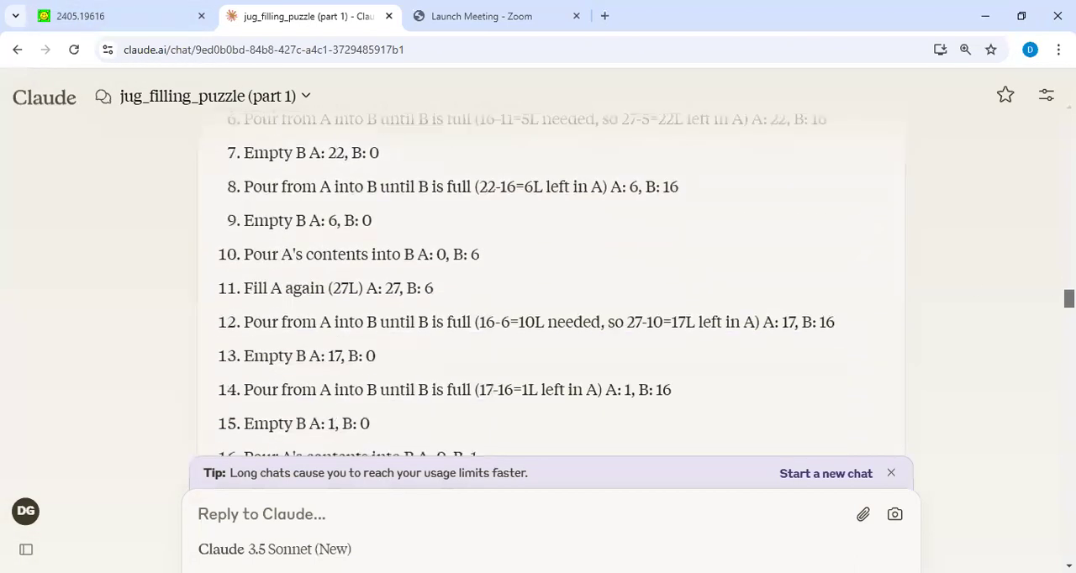
{"action": "scroll", "scroll_direction": "down", "scroll_amount": 3}
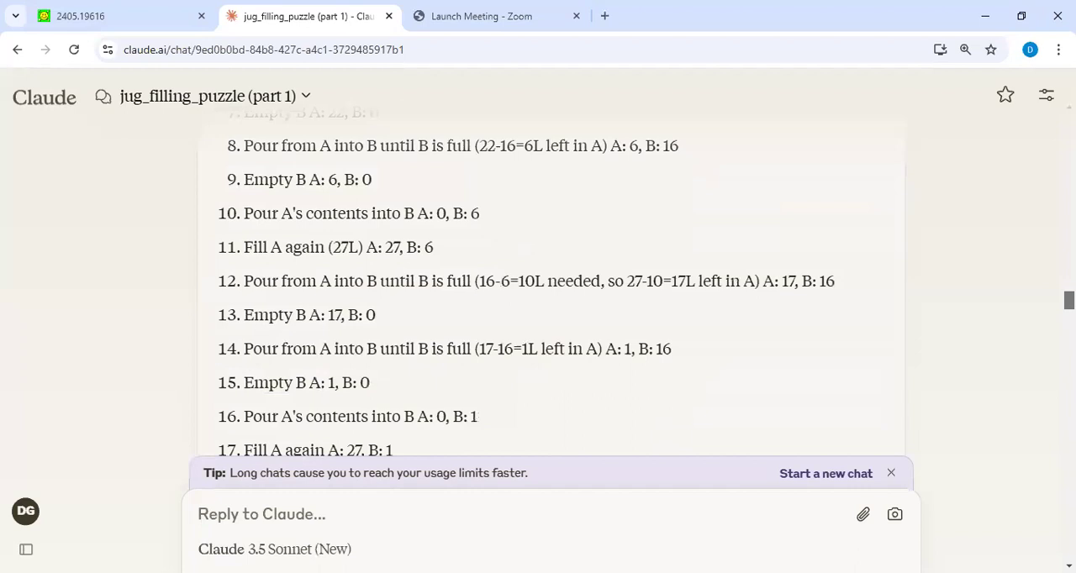
{"action": "scroll", "scroll_direction": "down", "scroll_amount": 3}
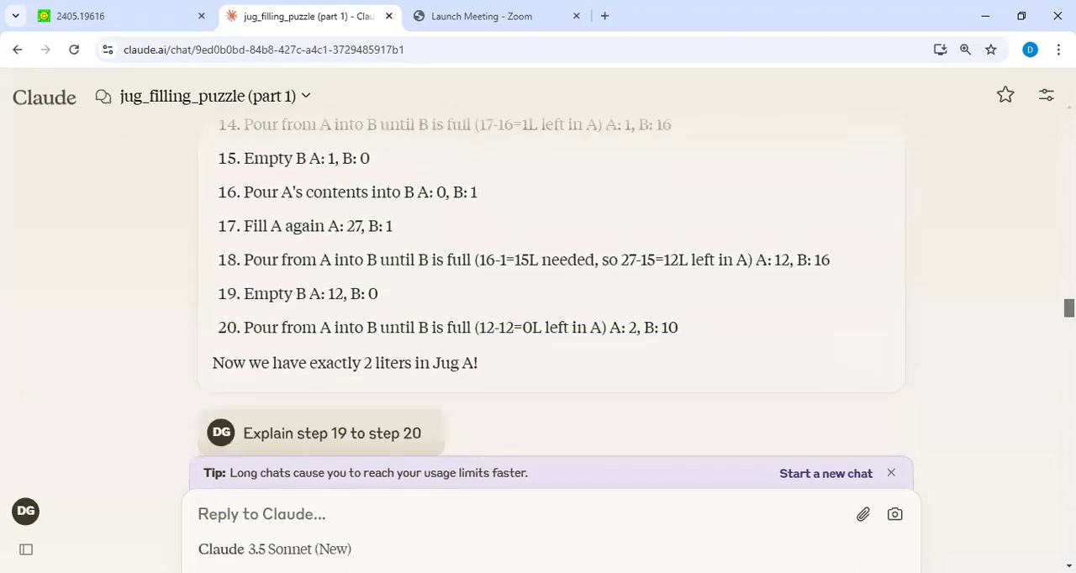
{"action": "scroll", "scroll_direction": "up", "scroll_amount": 3}
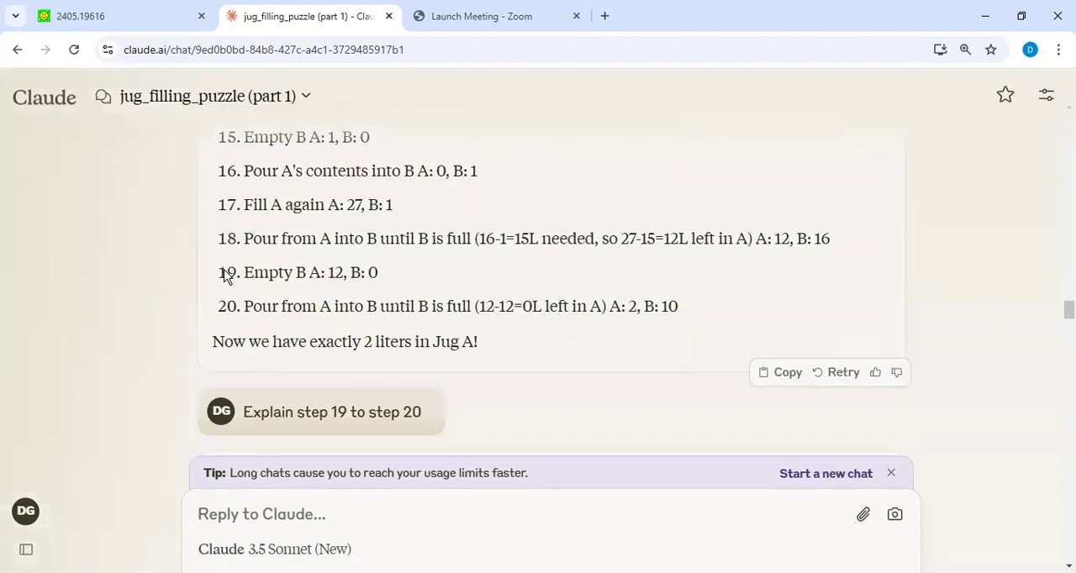
{"action": "mouse_move", "coordinate": [390, 290]}
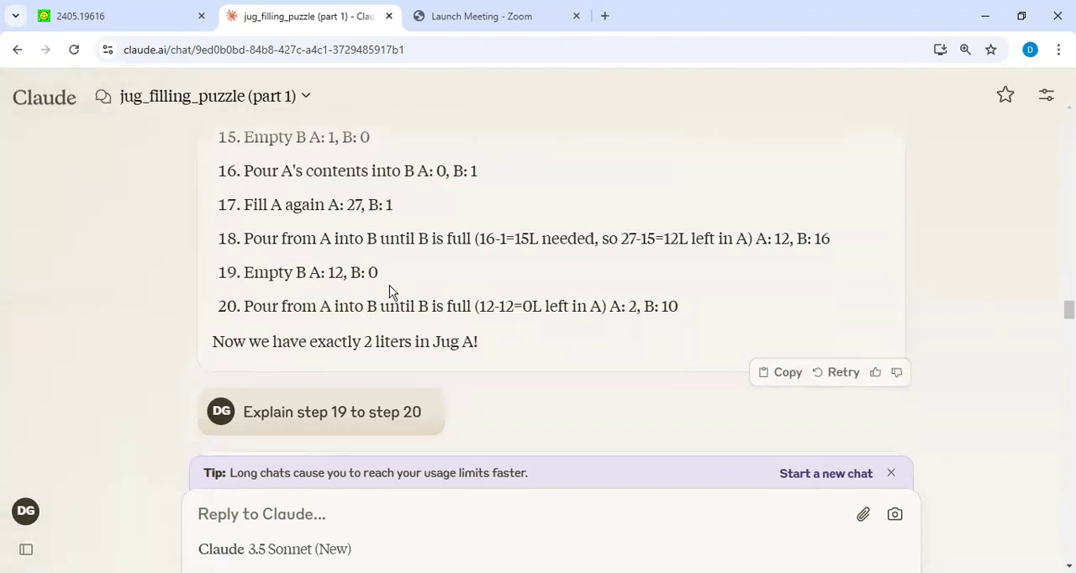
{"action": "mouse_move", "coordinate": [407, 306]}
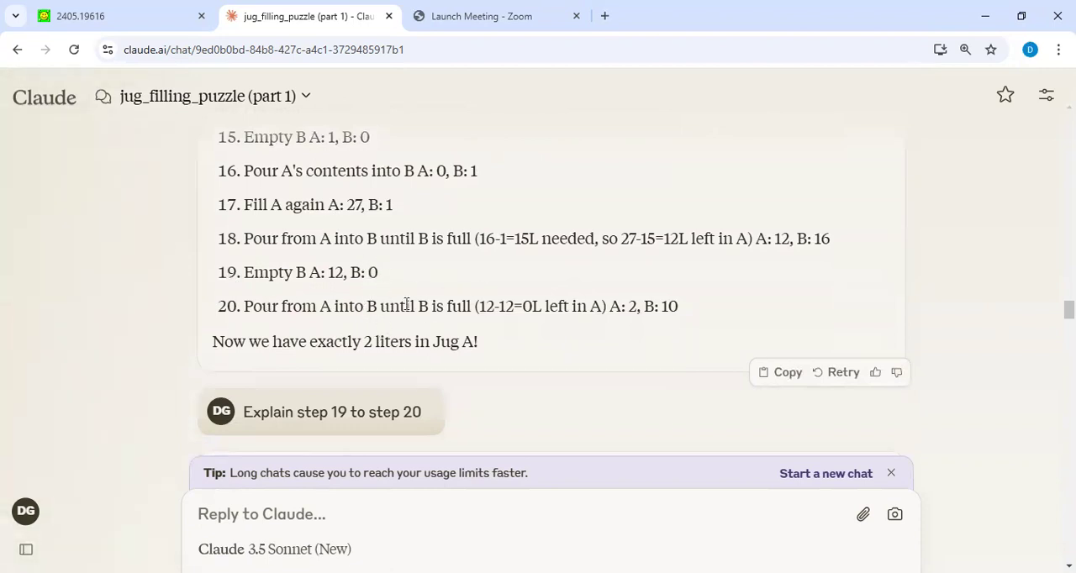
{"action": "mouse_move", "coordinate": [782, 380]}
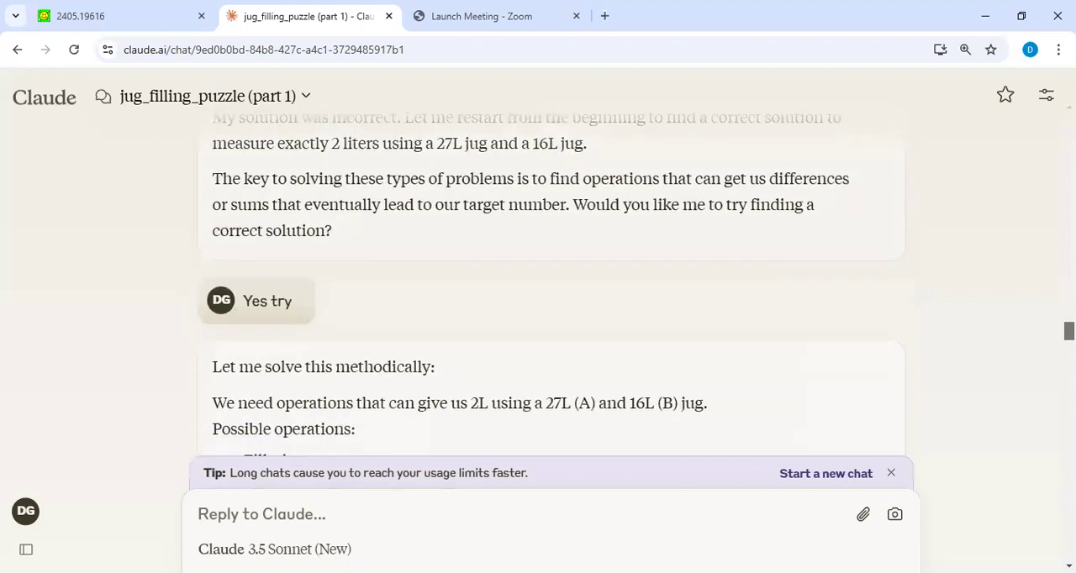
{"action": "scroll", "scroll_direction": "down", "scroll_amount": 3}
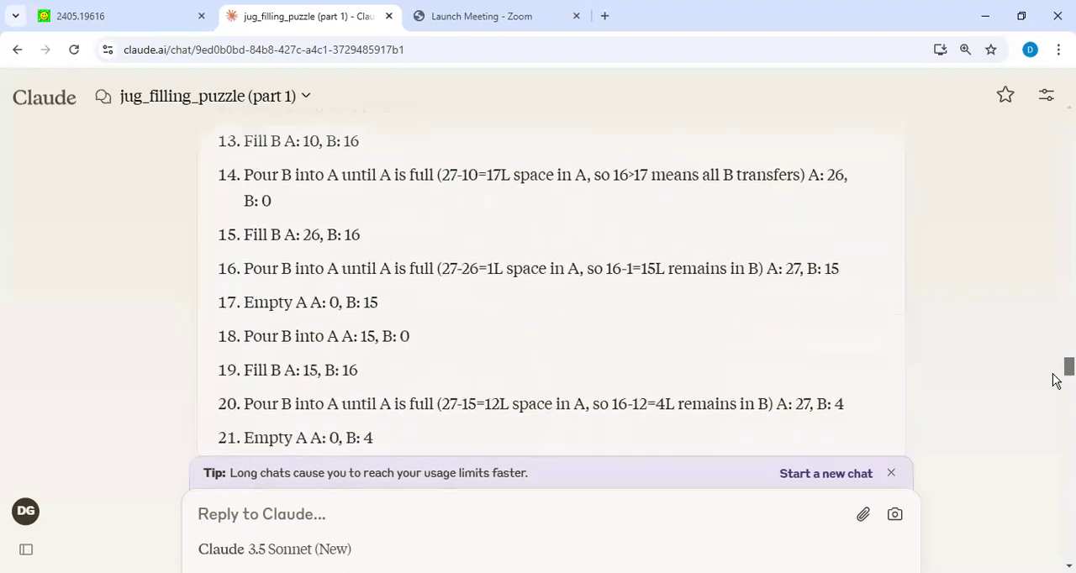
{"action": "scroll", "scroll_direction": "down", "scroll_amount": 3}
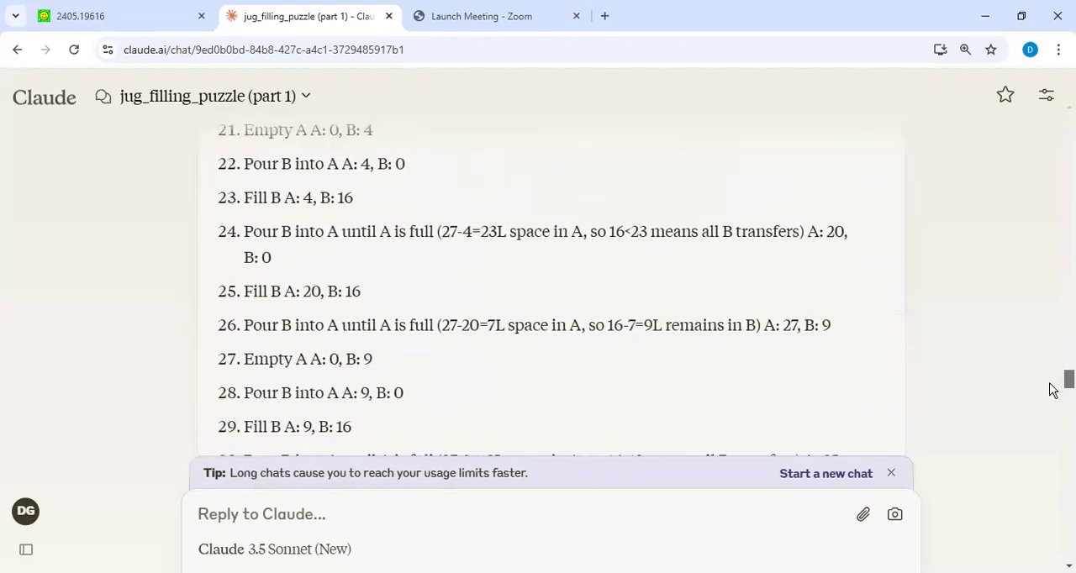
{"action": "scroll", "scroll_direction": "down", "scroll_amount": 3}
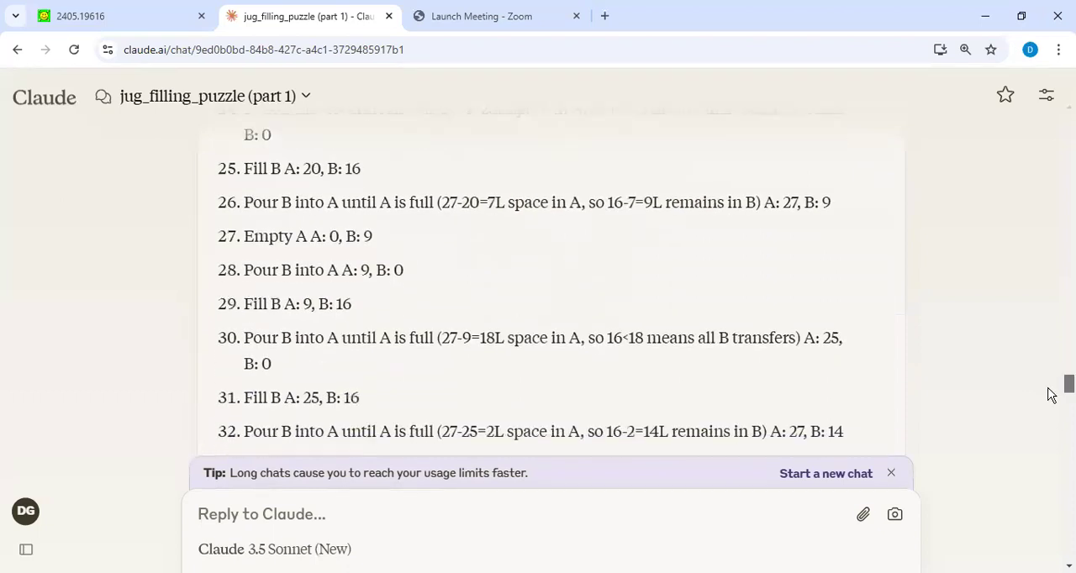
{"action": "scroll", "scroll_direction": "down", "scroll_amount": 3}
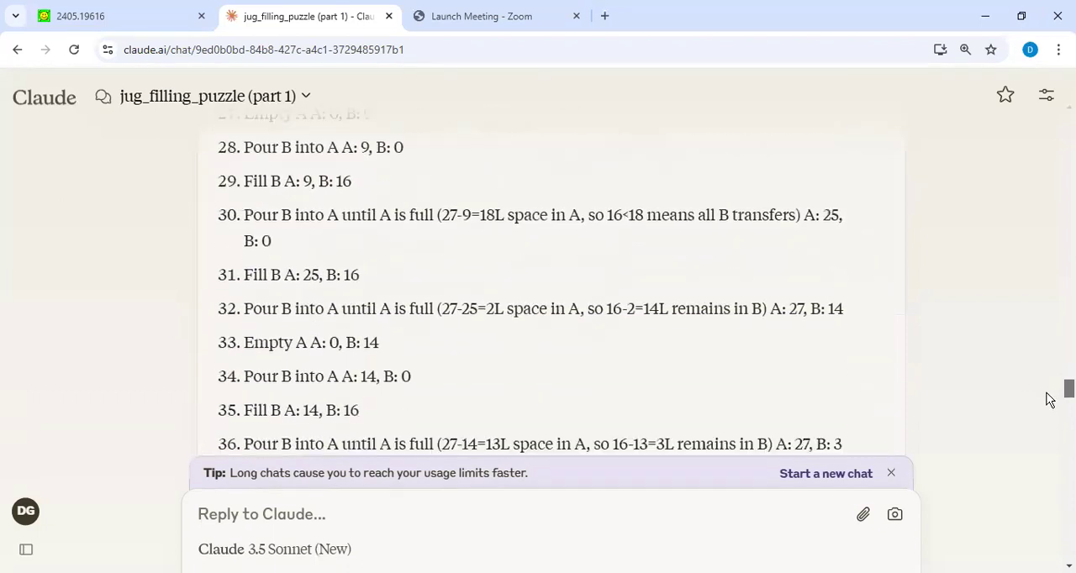
{"action": "scroll", "scroll_direction": "down", "scroll_amount": 3}
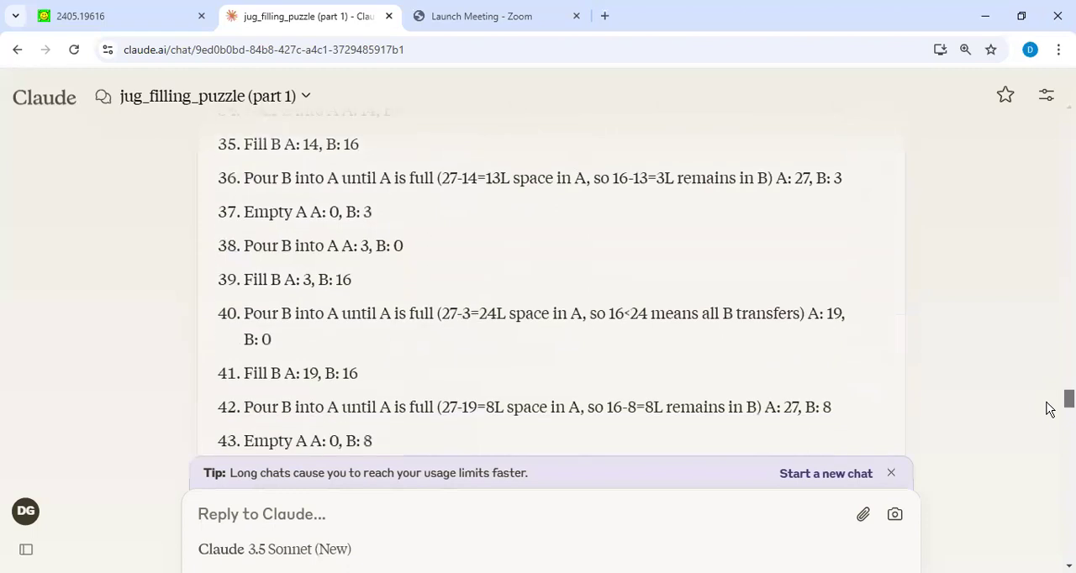
{"action": "scroll", "scroll_direction": "down", "scroll_amount": 3}
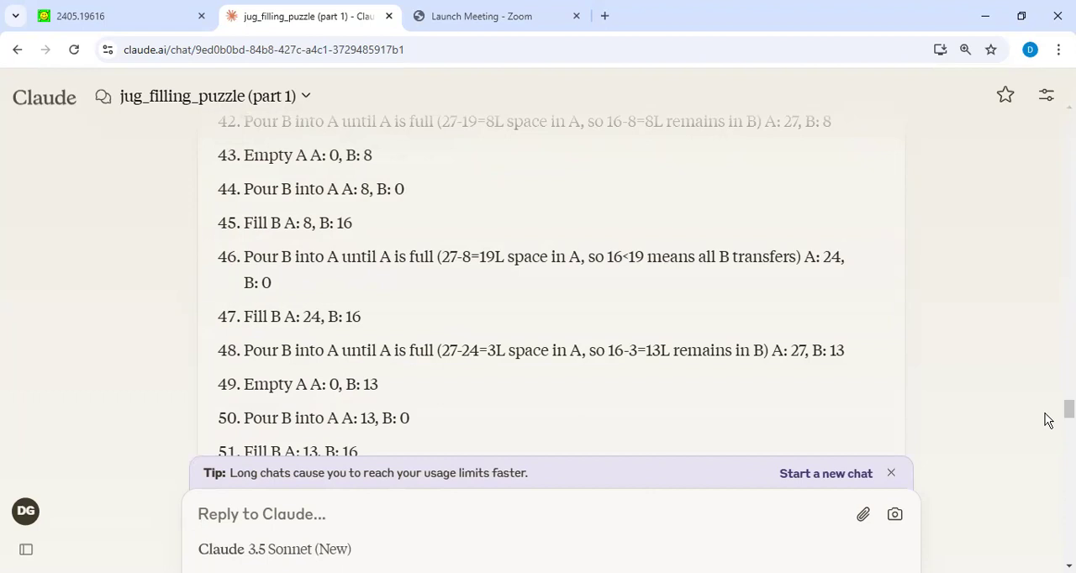
{"action": "mouse_move", "coordinate": [444, 211]}
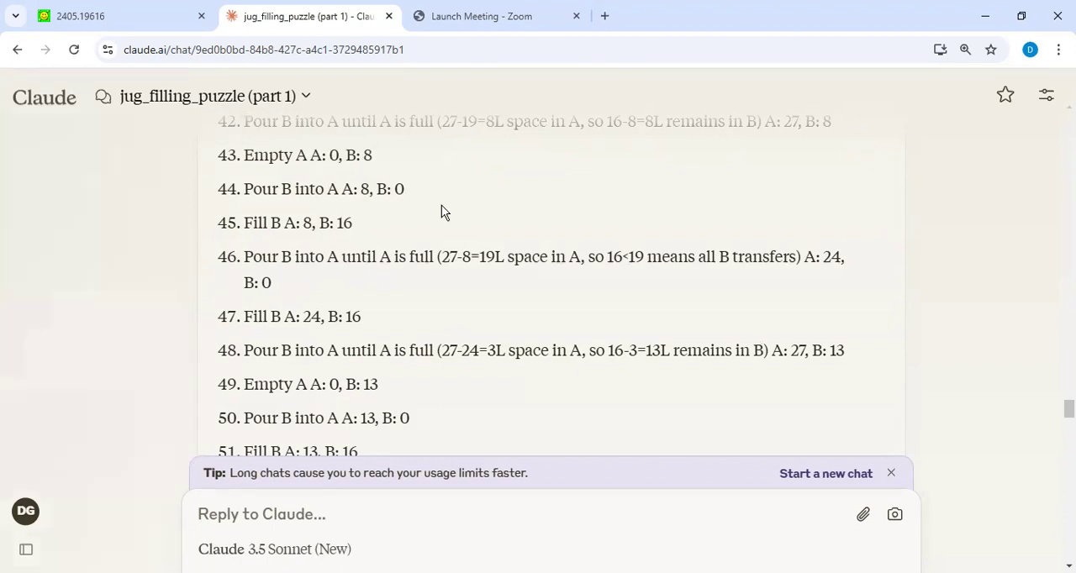
{"action": "left_click", "coordinate": [306, 96]}
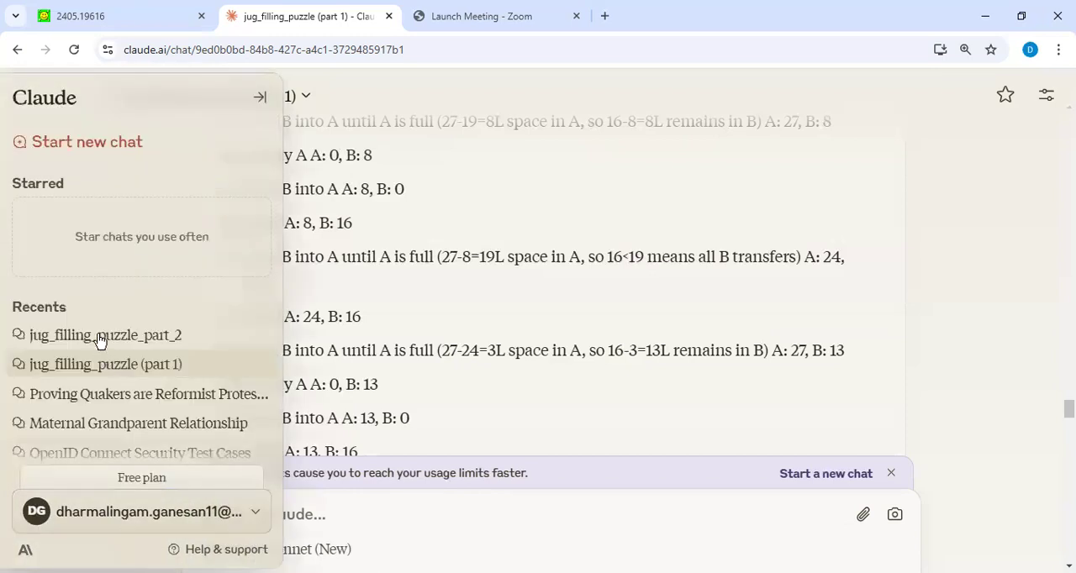
{"action": "left_click", "coordinate": [104, 335]}
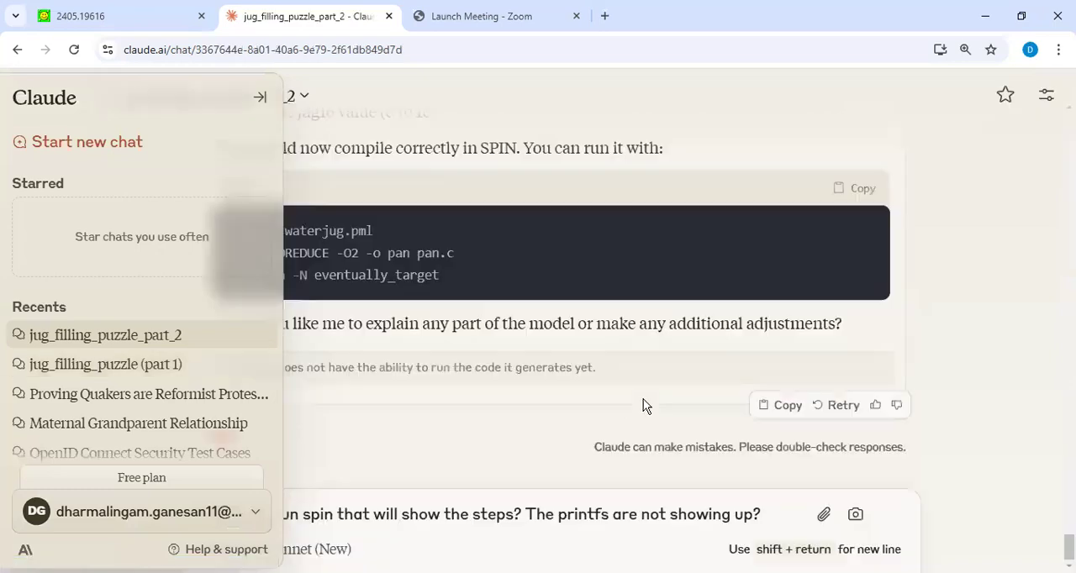
{"action": "left_click", "coordinate": [259, 96]}
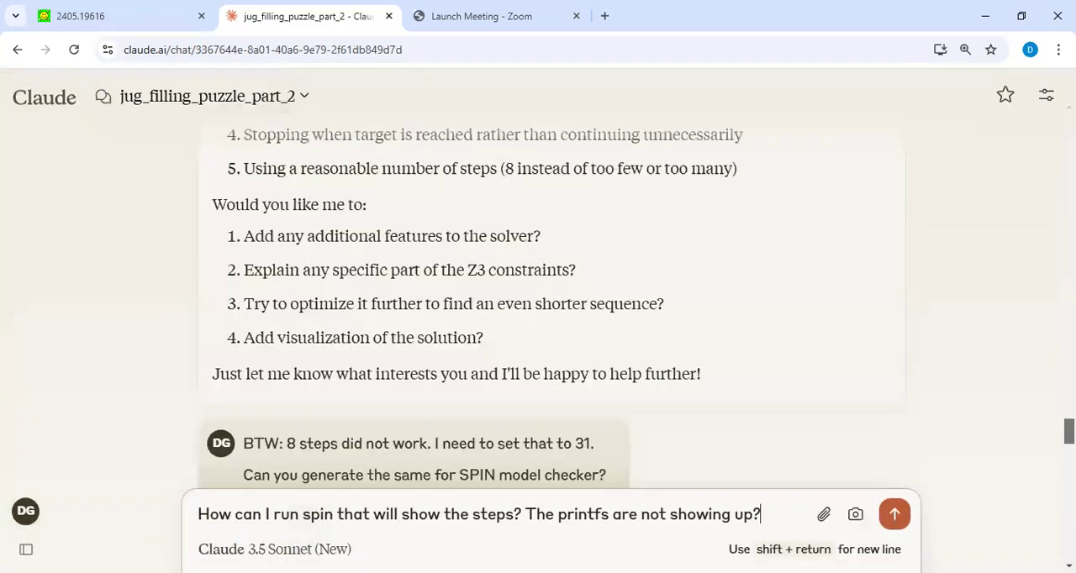
{"action": "scroll", "scroll_direction": "up", "scroll_amount": 3}
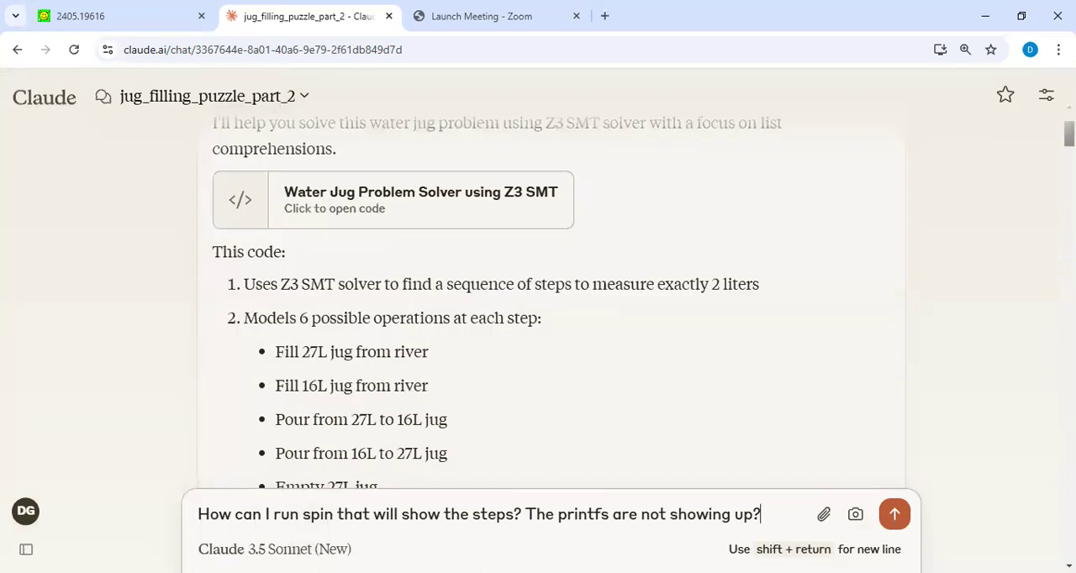
{"action": "scroll", "scroll_direction": "up", "scroll_amount": 3}
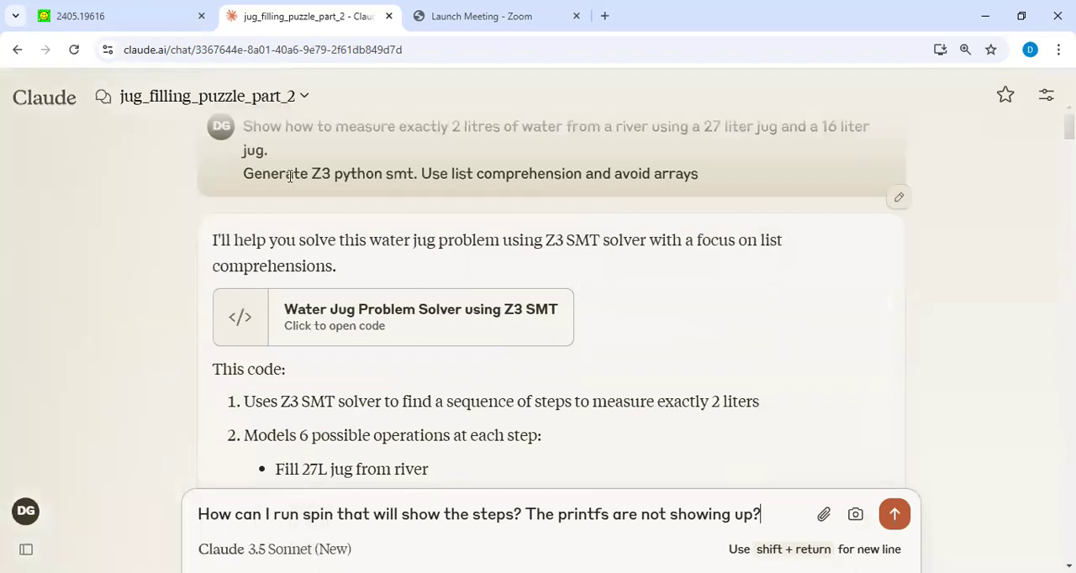
{"action": "mouse_move", "coordinate": [427, 340]}
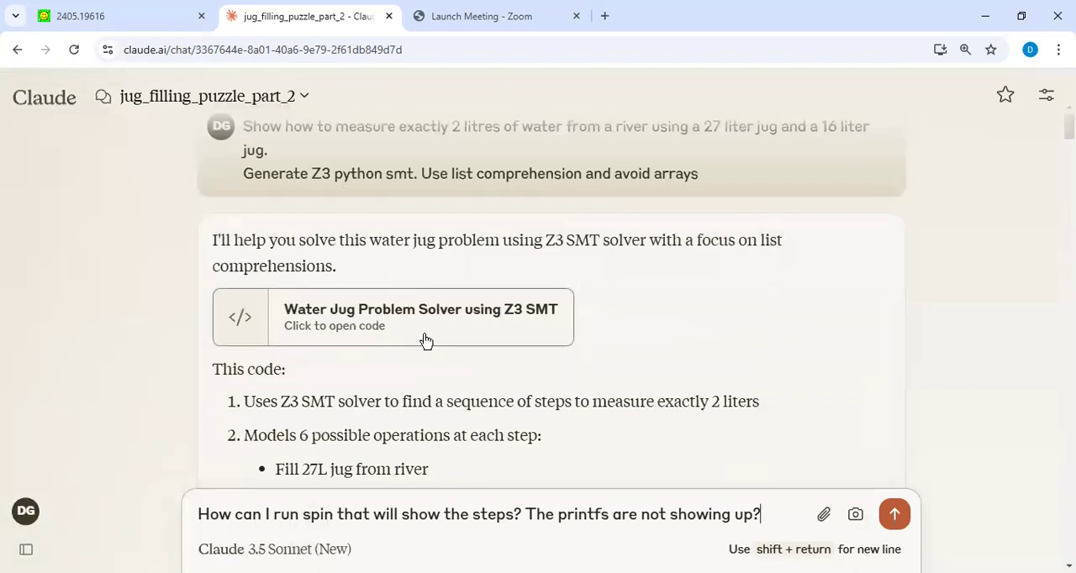
{"action": "mouse_move", "coordinate": [670, 342]}
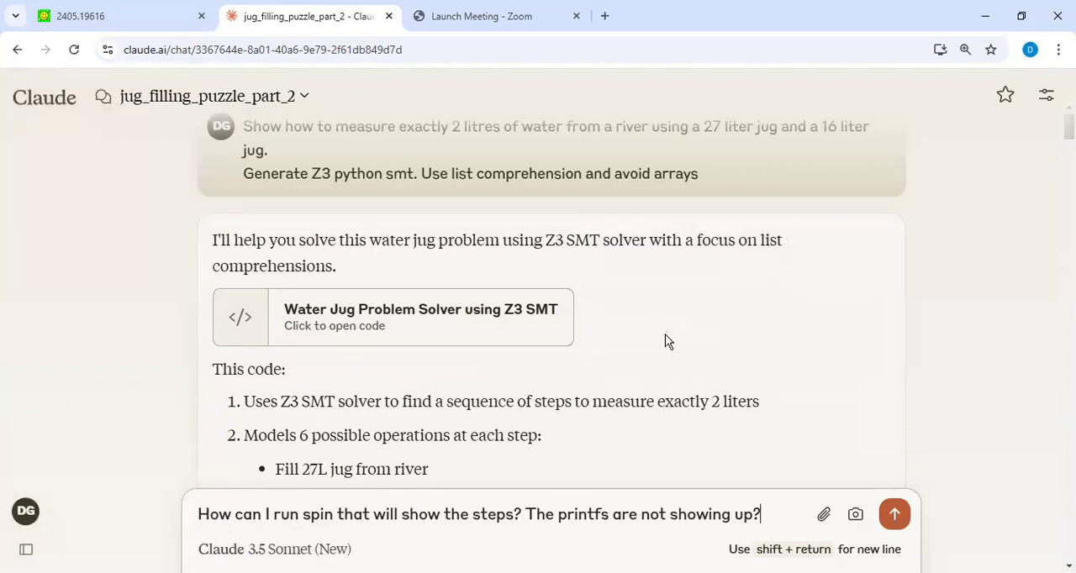
{"action": "mouse_move", "coordinate": [622, 325]}
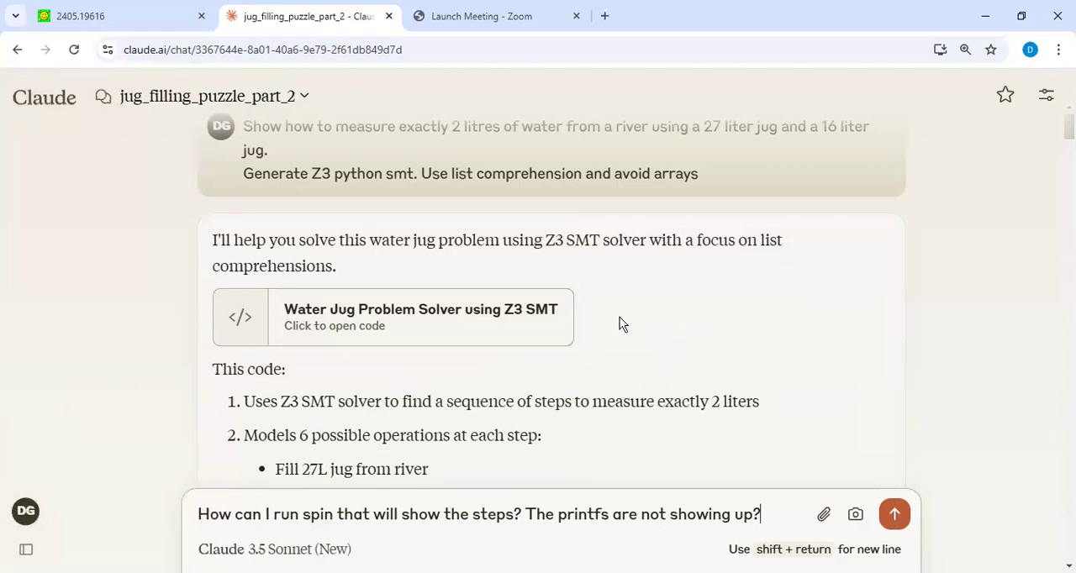
{"action": "mouse_move", "coordinate": [438, 174]}
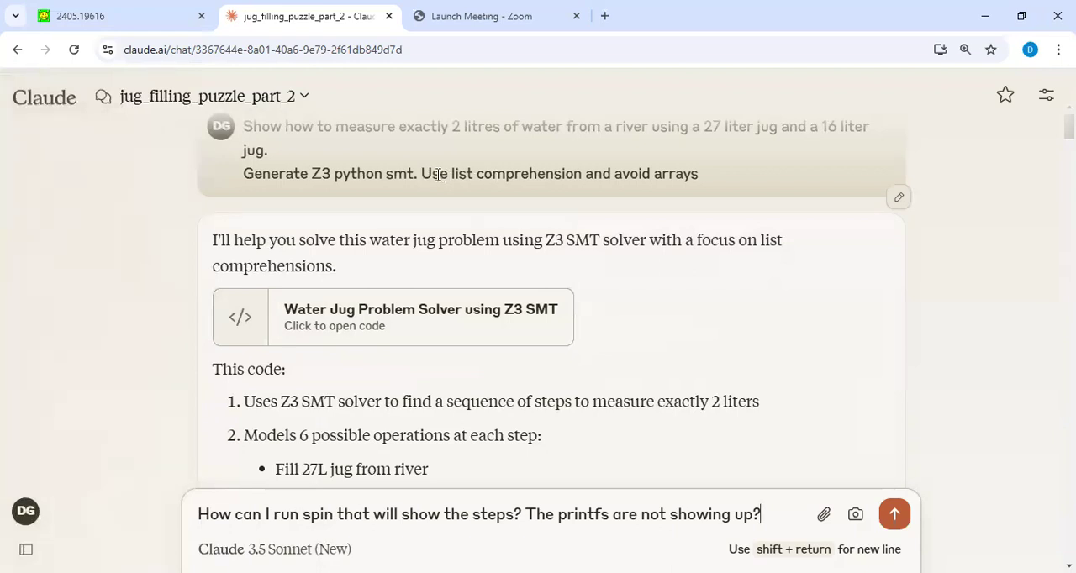
{"action": "mouse_move", "coordinate": [563, 210]}
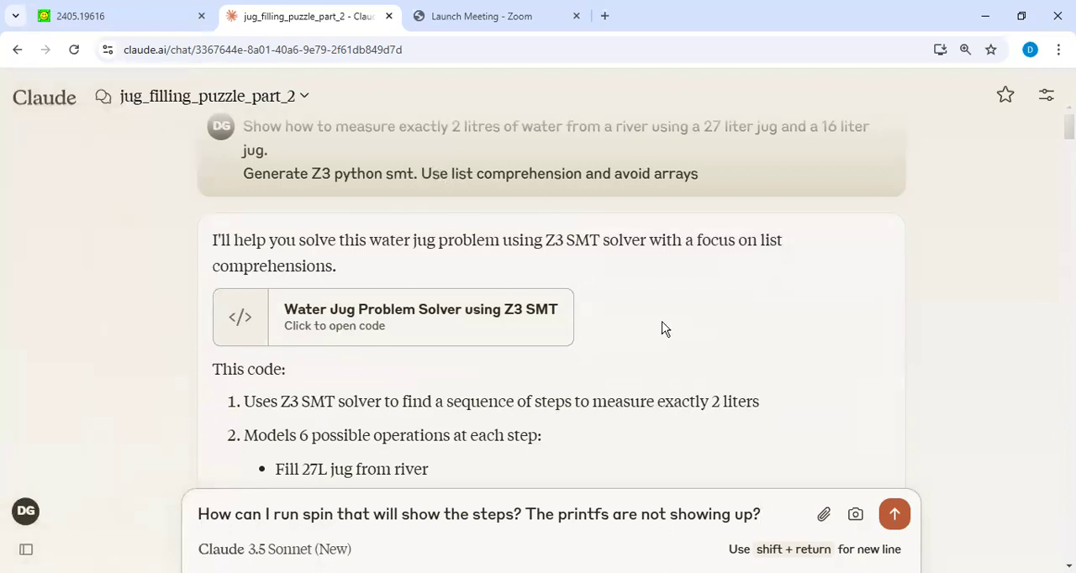
{"action": "mouse_move", "coordinate": [1051, 333]}
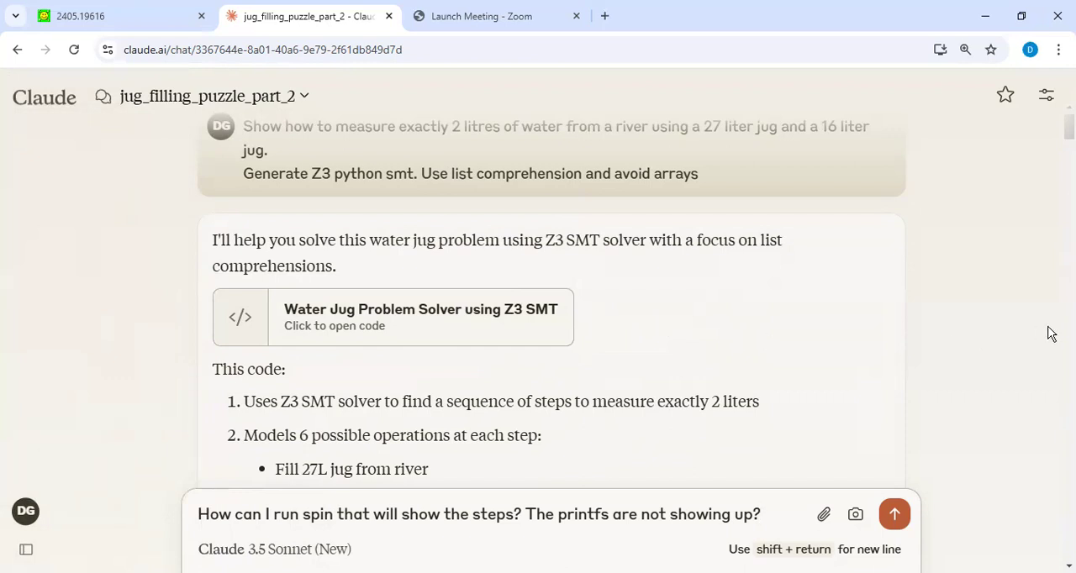
Step: Scroll to the Python 2.7.12 solver response with its compatibility changes and run requirements
{"action": "scroll", "scroll_direction": "down", "scroll_amount": 3}
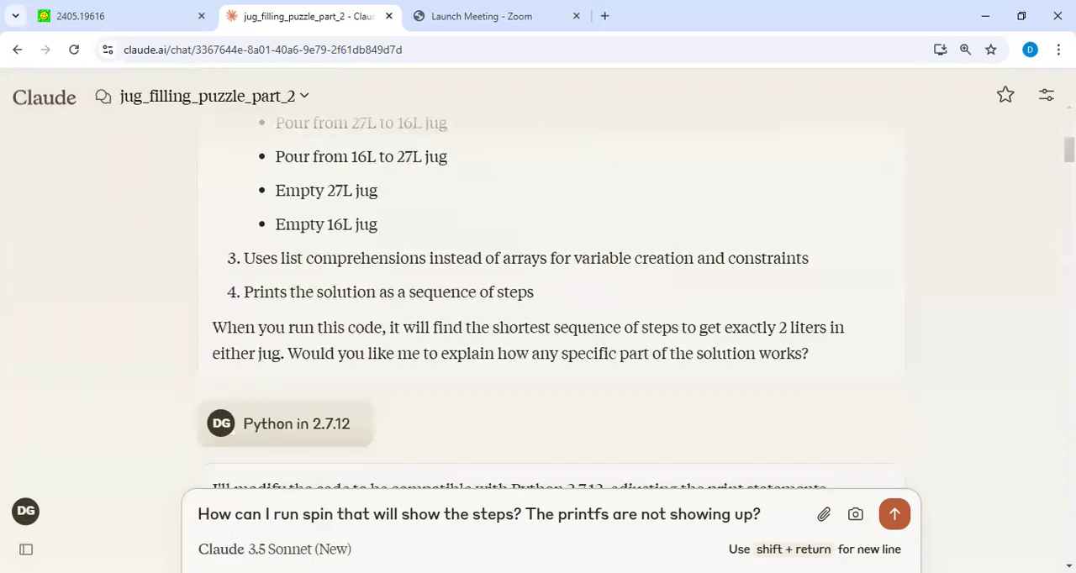
{"action": "scroll", "scroll_direction": "down", "scroll_amount": 3}
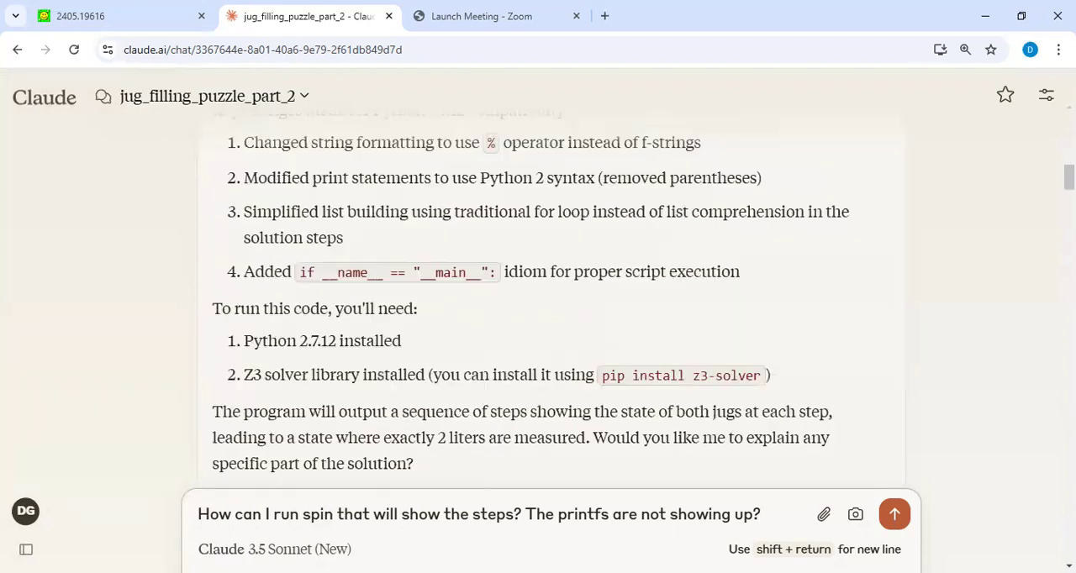
{"action": "scroll", "scroll_direction": "down", "scroll_amount": 3}
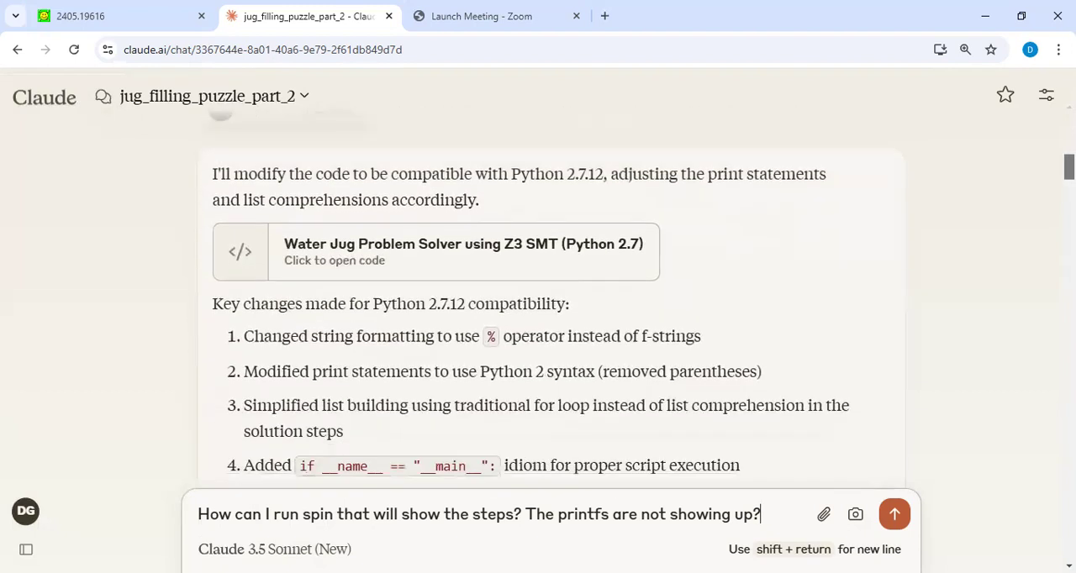
{"action": "scroll", "scroll_direction": "down", "scroll_amount": 3}
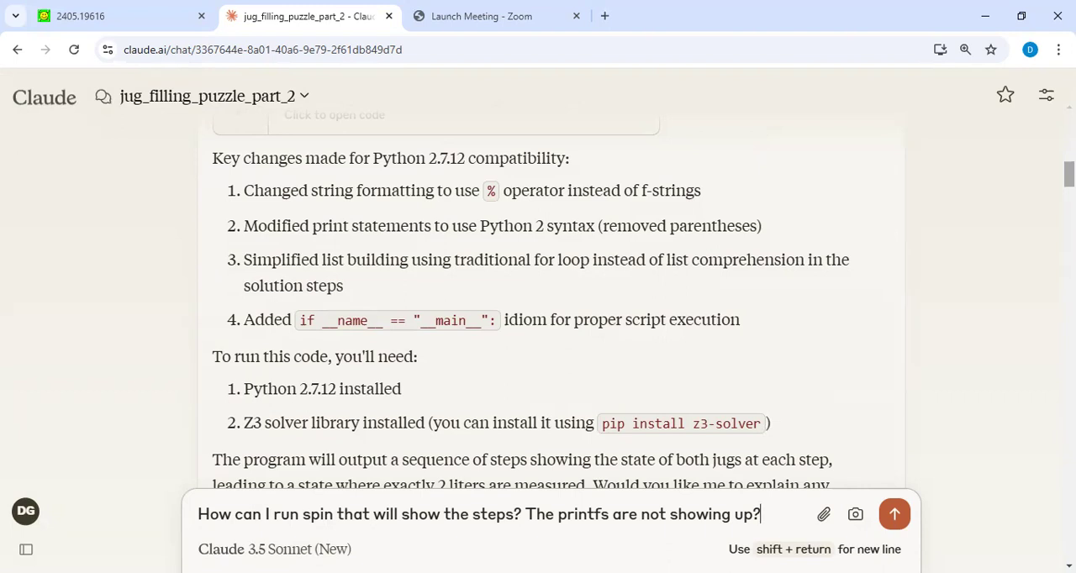
{"action": "mouse_move", "coordinate": [696, 360]}
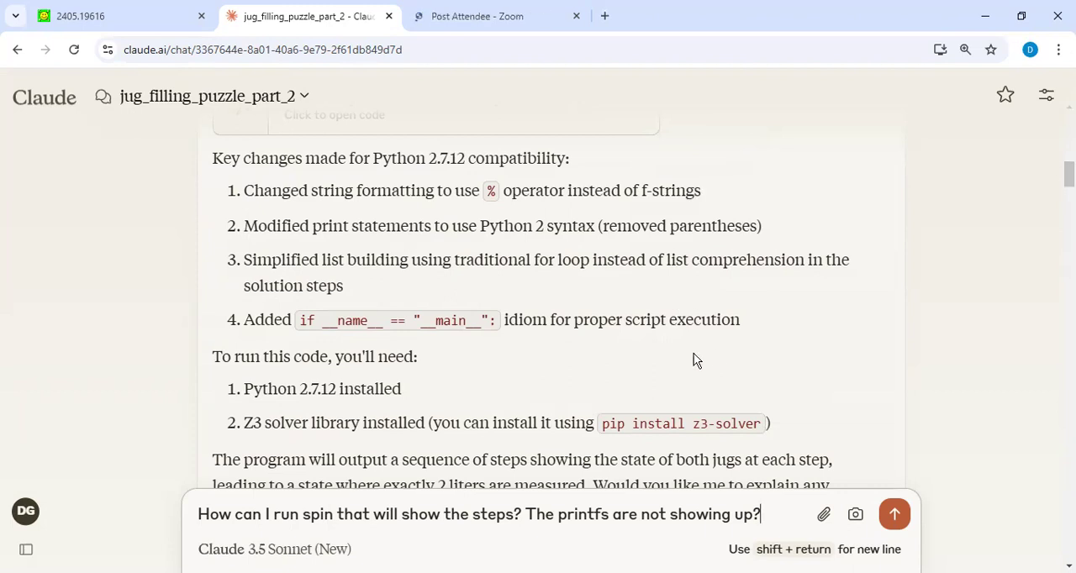
{"action": "mouse_move", "coordinate": [566, 230]}
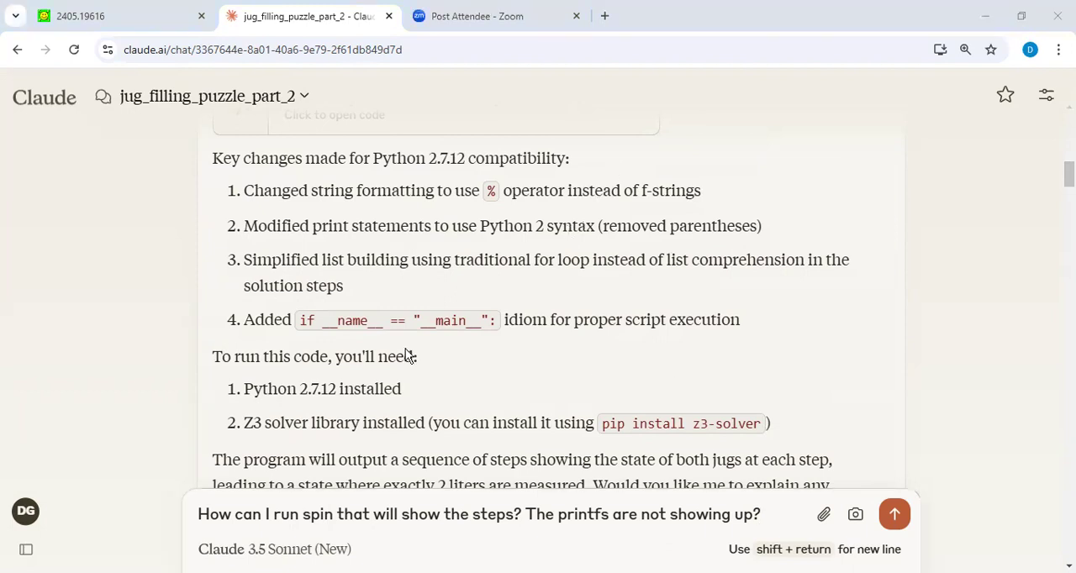
{"action": "mouse_move", "coordinate": [562, 392]}
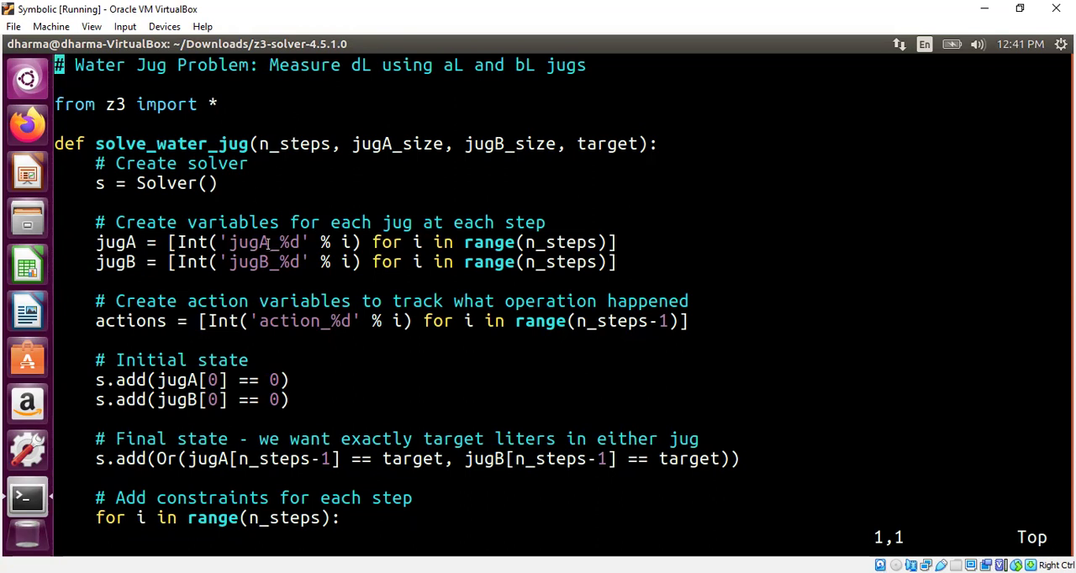
Step: Read the solver's z3 import, state variables, initial state and bounds in vim
{"action": "double_click", "coordinate": [171, 145]}
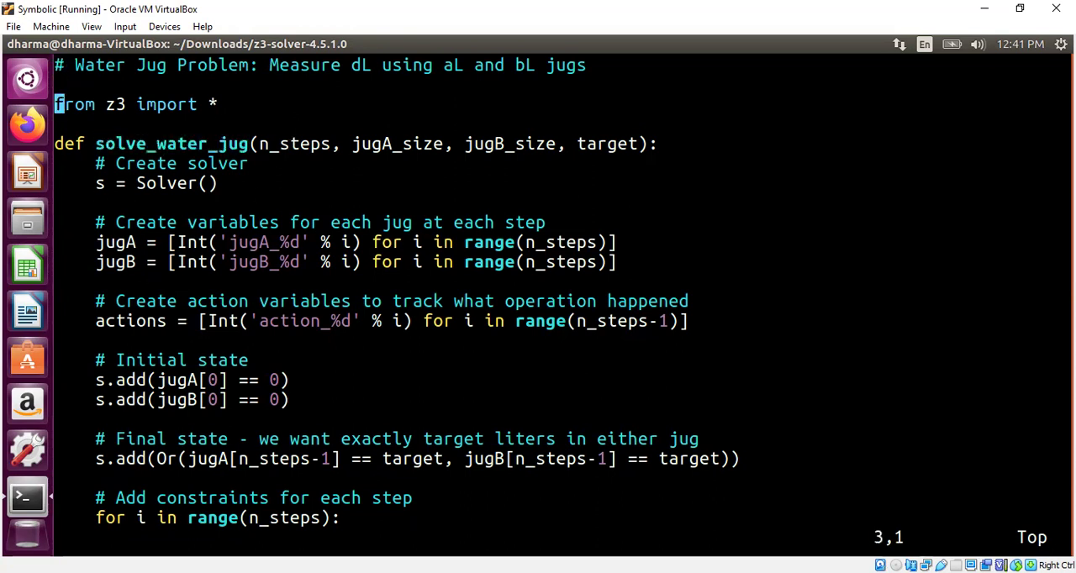
{"action": "scroll", "scroll_direction": "down", "scroll_amount": 3}
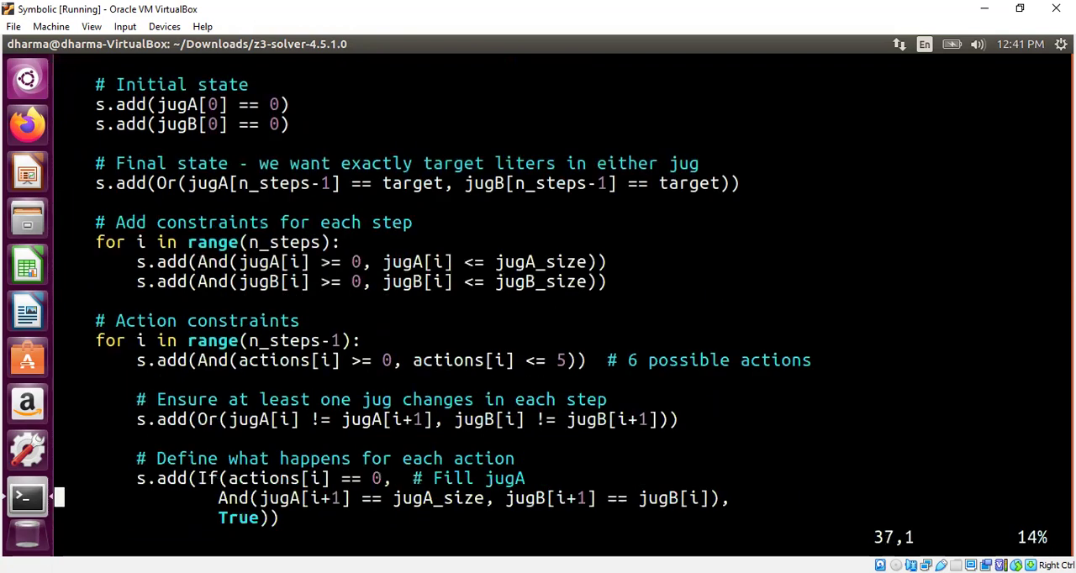
{"action": "scroll", "scroll_direction": "up", "scroll_amount": 3}
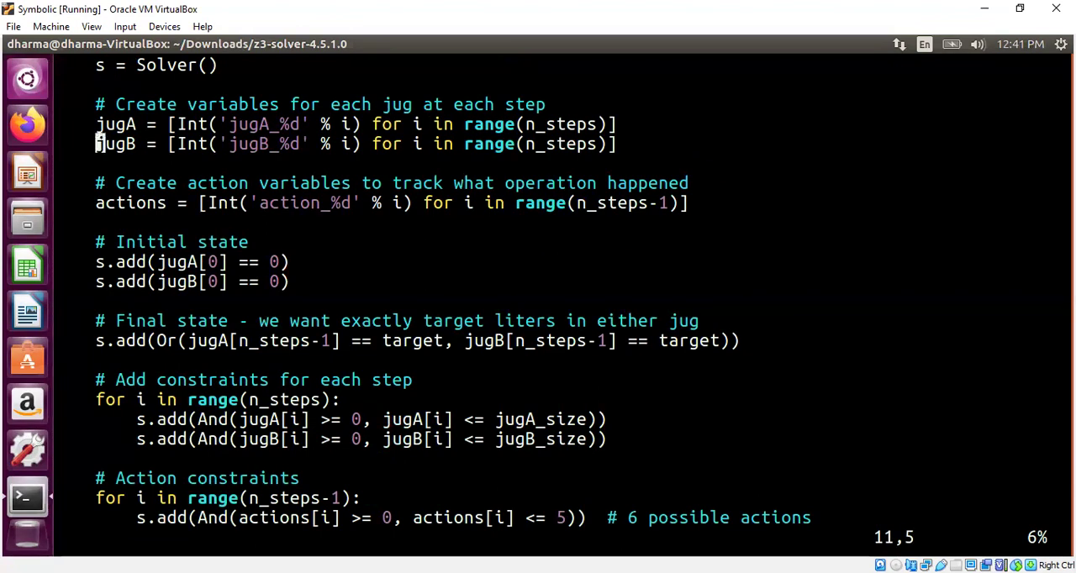
{"action": "key", "text": "Down"}
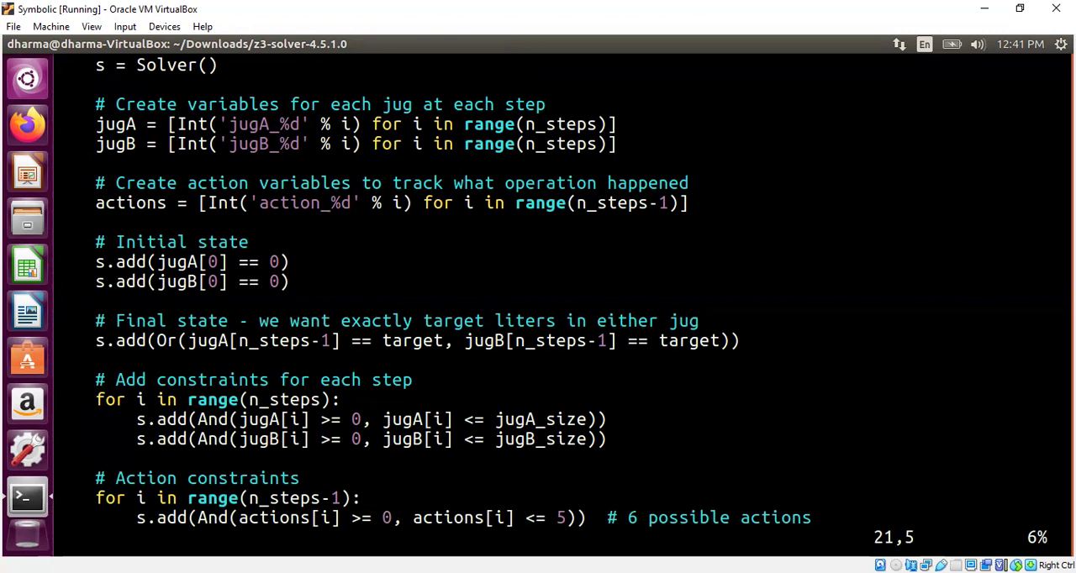
{"action": "scroll", "scroll_direction": "down", "scroll_amount": 3}
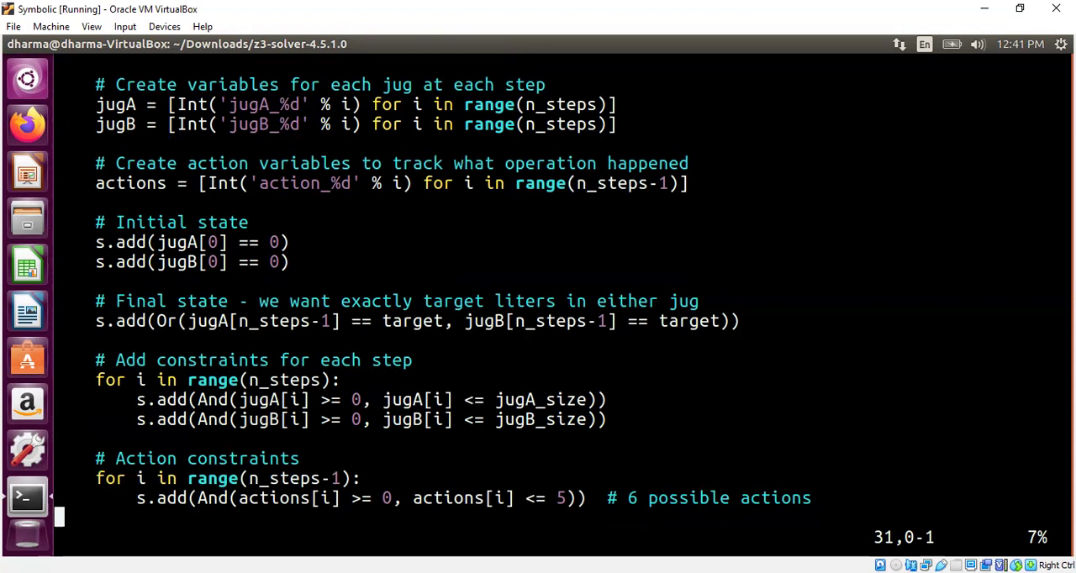
Step: Continue down through the fill and pour-jugA-into-jugB action constraints
{"action": "scroll", "scroll_direction": "down", "scroll_amount": 3}
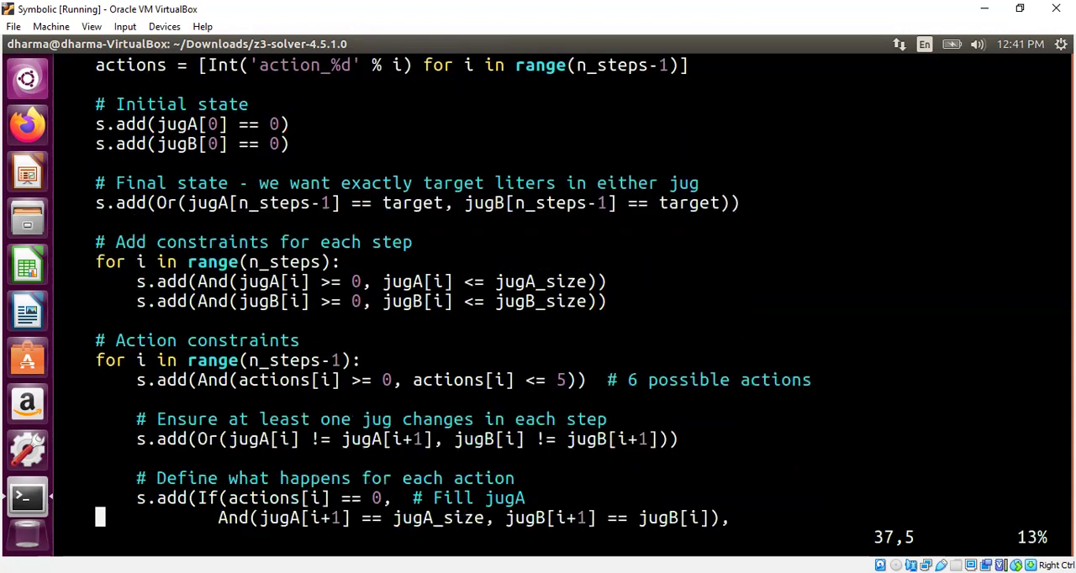
{"action": "scroll", "scroll_direction": "down", "scroll_amount": 3}
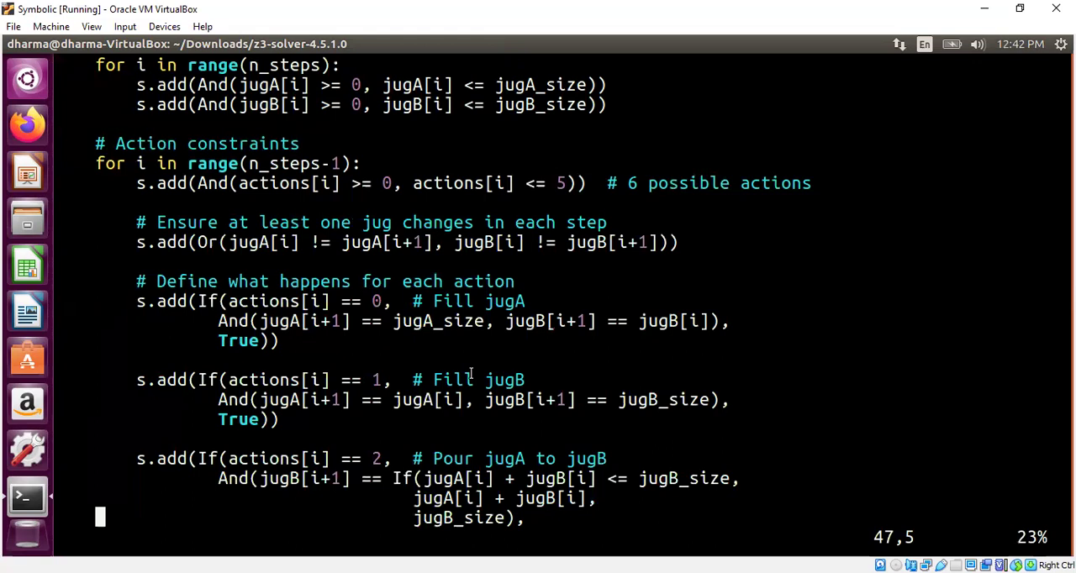
{"action": "scroll", "scroll_direction": "down", "scroll_amount": 3}
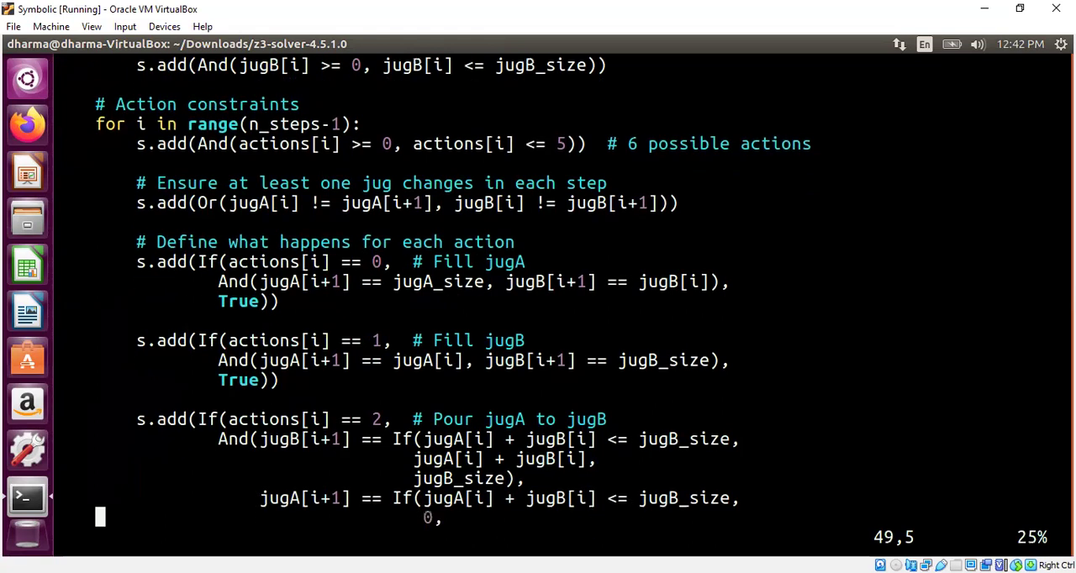
{"action": "scroll", "scroll_direction": "down", "scroll_amount": 3}
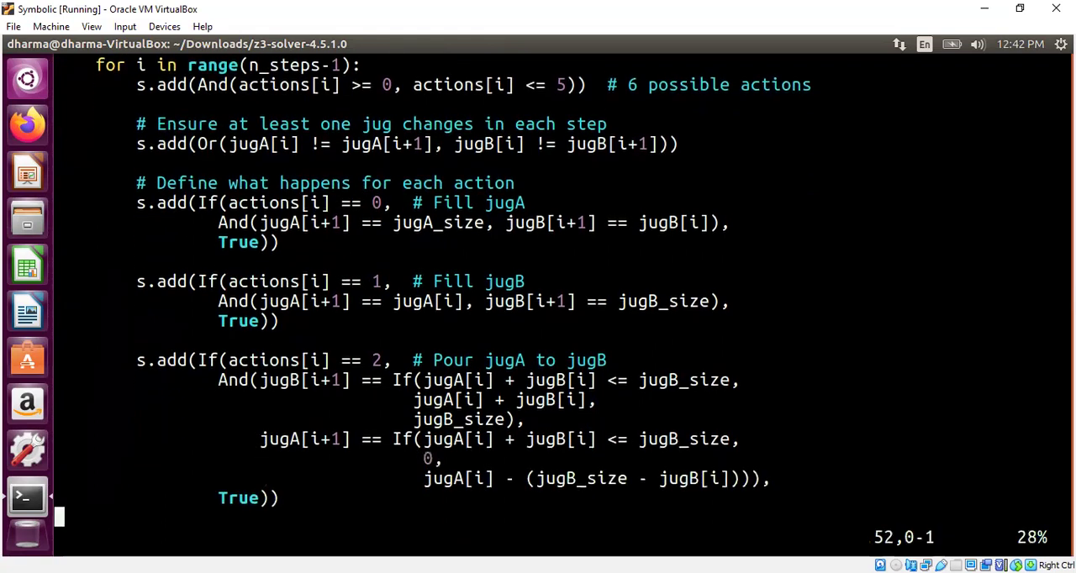
Step: Read the pour-jugB-to-jugA, empty-jug and reversal-prevention constraints
{"action": "scroll", "scroll_direction": "down", "scroll_amount": 3}
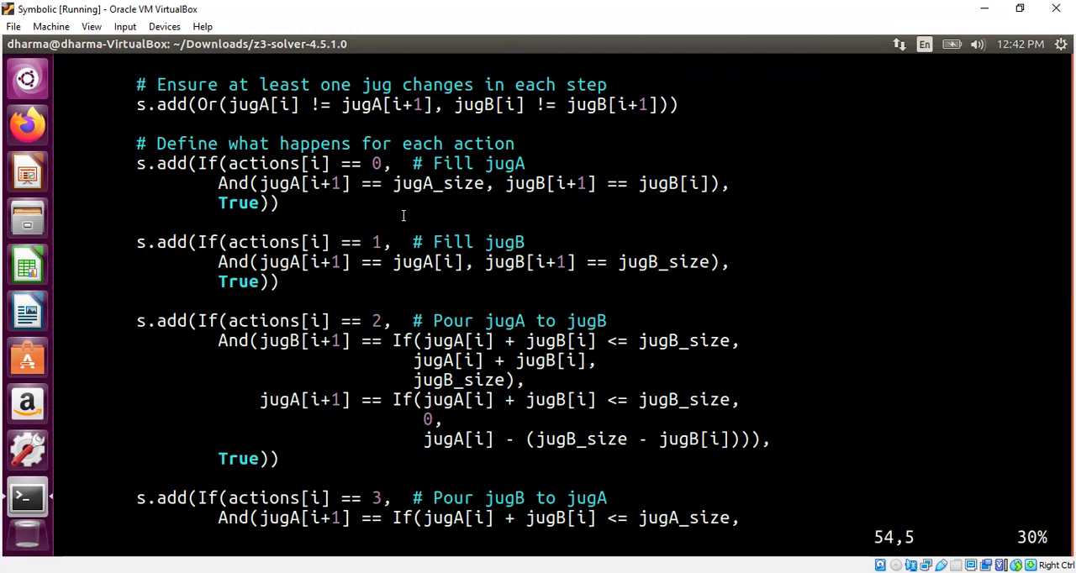
{"action": "mouse_move", "coordinate": [289, 184]}
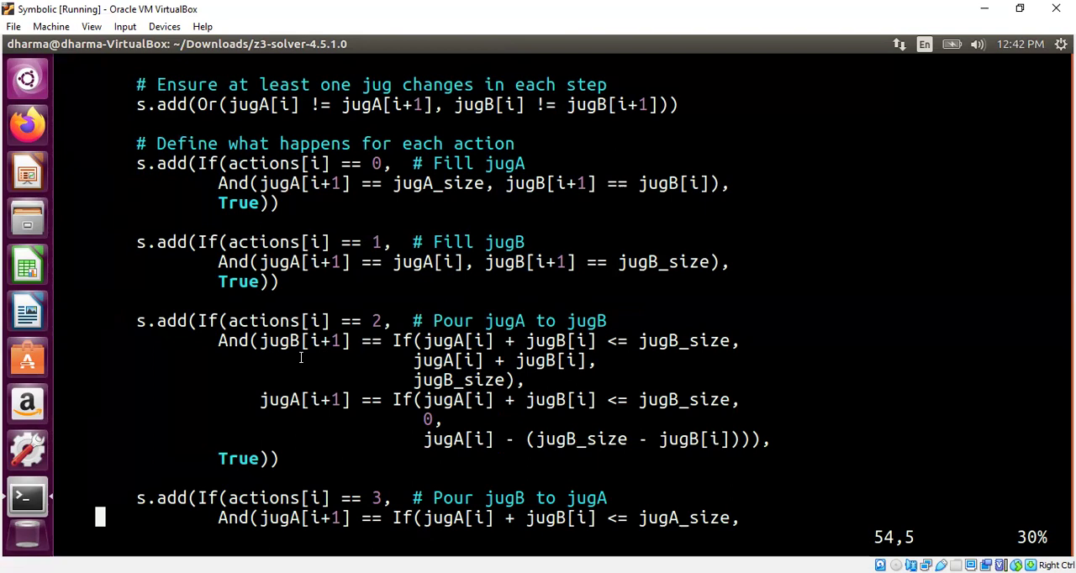
{"action": "mouse_move", "coordinate": [341, 292]}
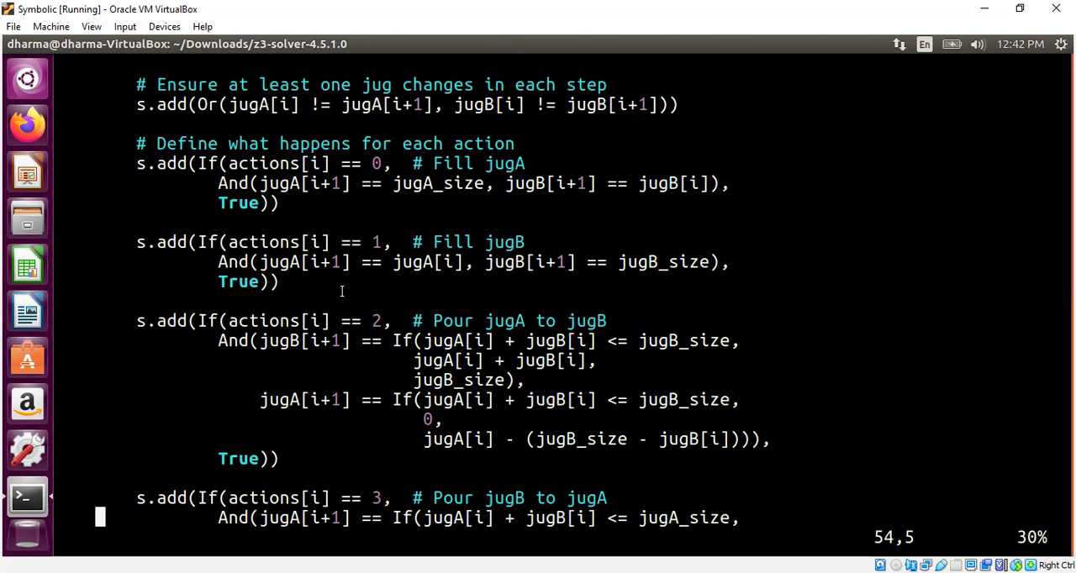
{"action": "scroll", "scroll_direction": "down", "scroll_amount": 3}
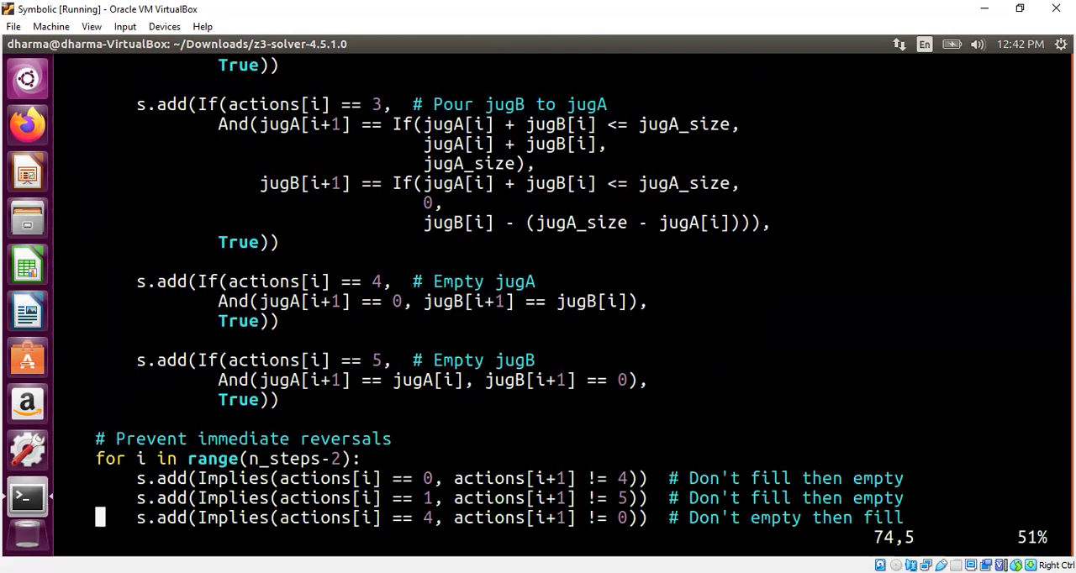
{"action": "scroll", "scroll_direction": "down", "scroll_amount": 3}
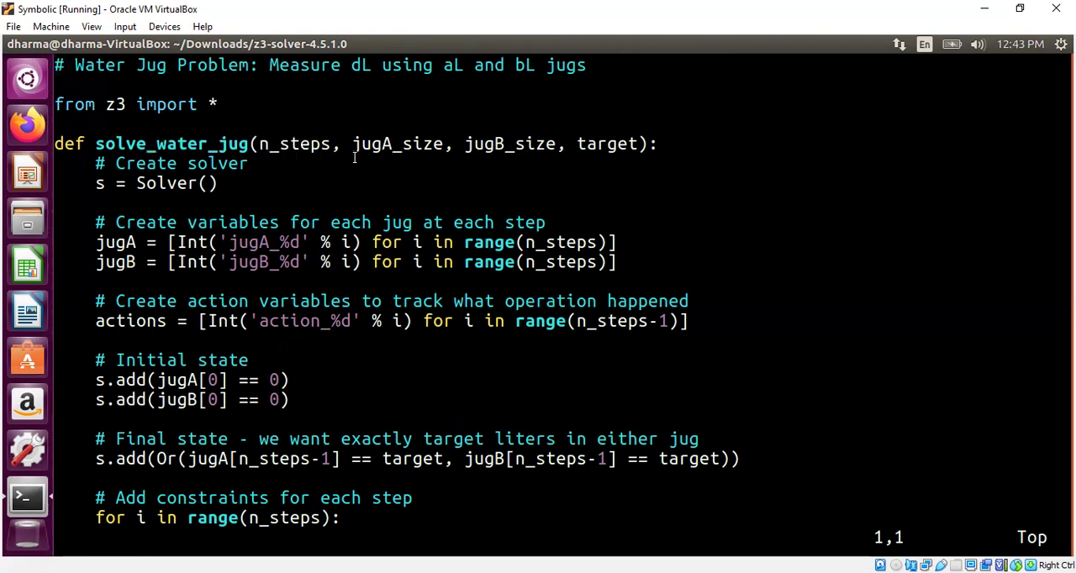
{"action": "mouse_move", "coordinate": [570, 185]}
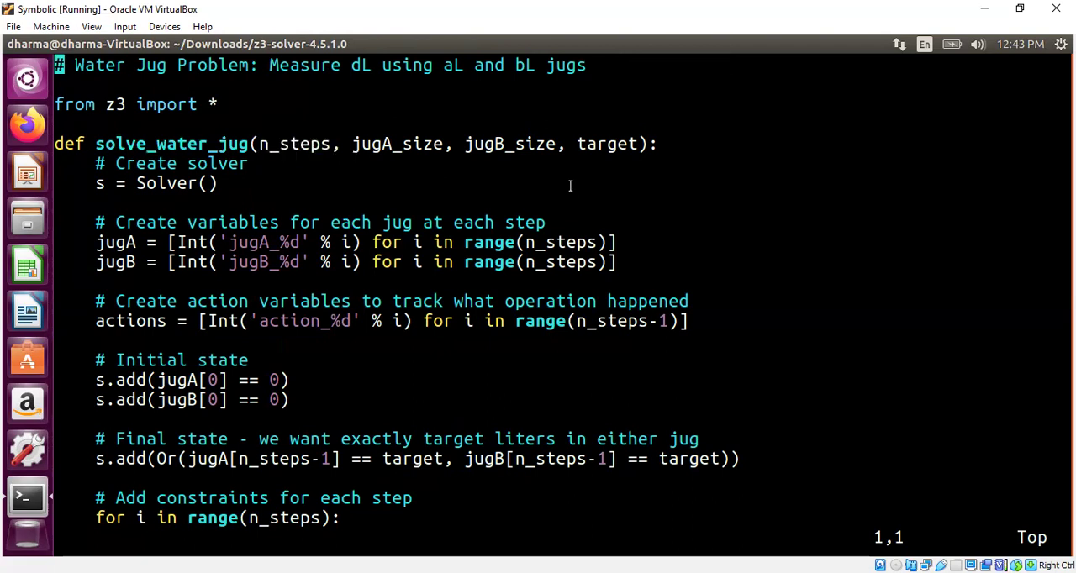
{"action": "mouse_move", "coordinate": [347, 67]}
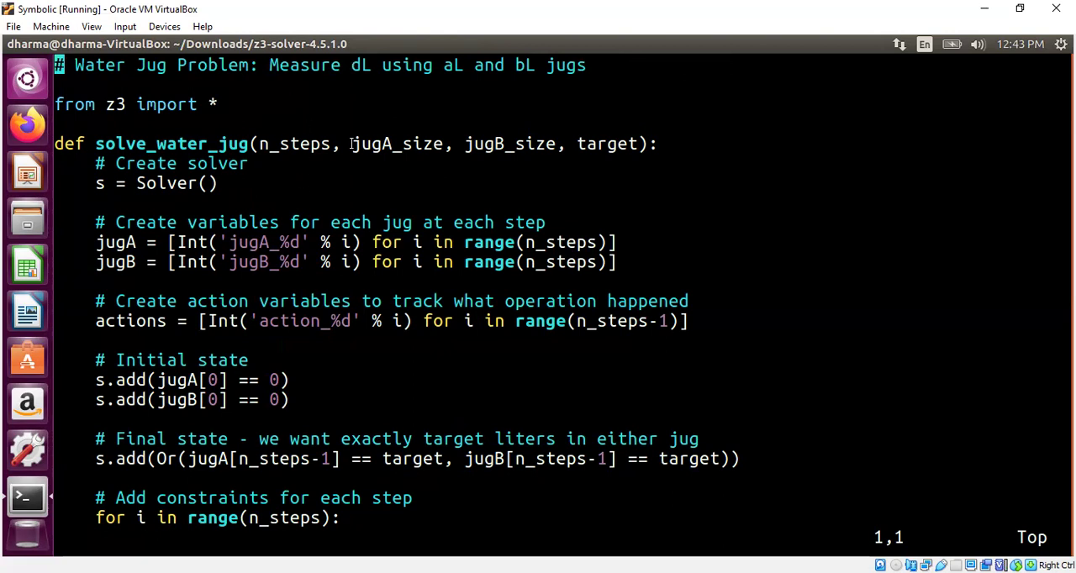
Step: Copy the solve_water_jug function name and quit vim back to the shell
{"action": "double_click", "coordinate": [589, 145]}
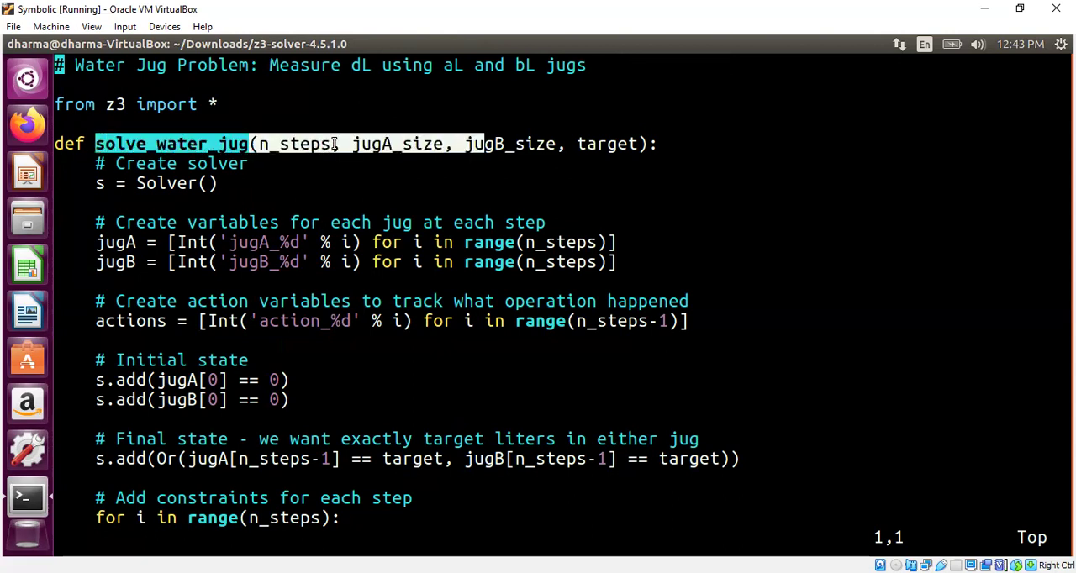
{"action": "right_click", "coordinate": [521, 143]}
{"action": "type", "text": ":q"}
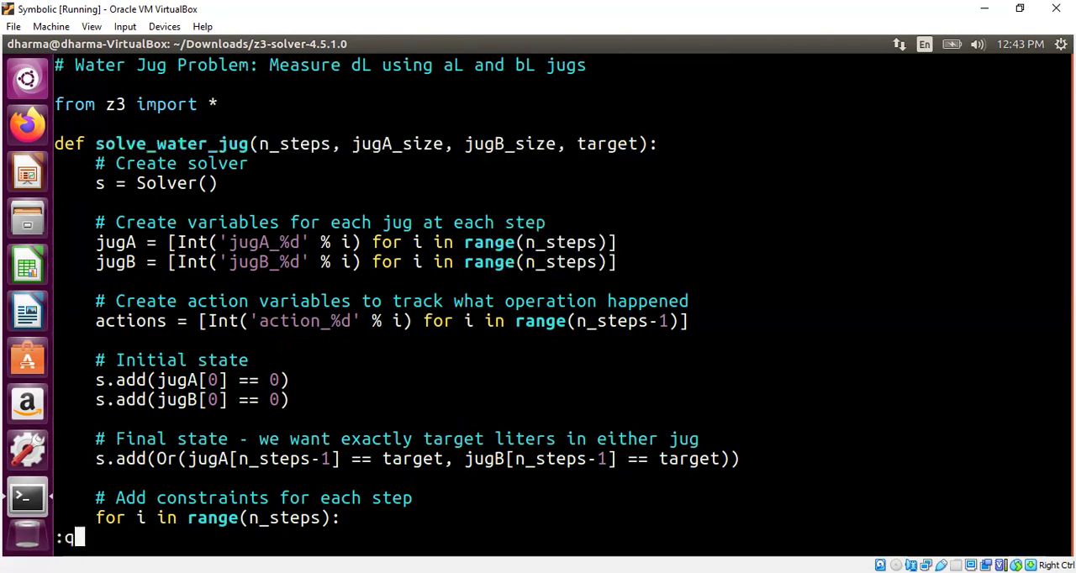
{"action": "key", "text": "Return"}
{"action": "type", "text": "from wa"}
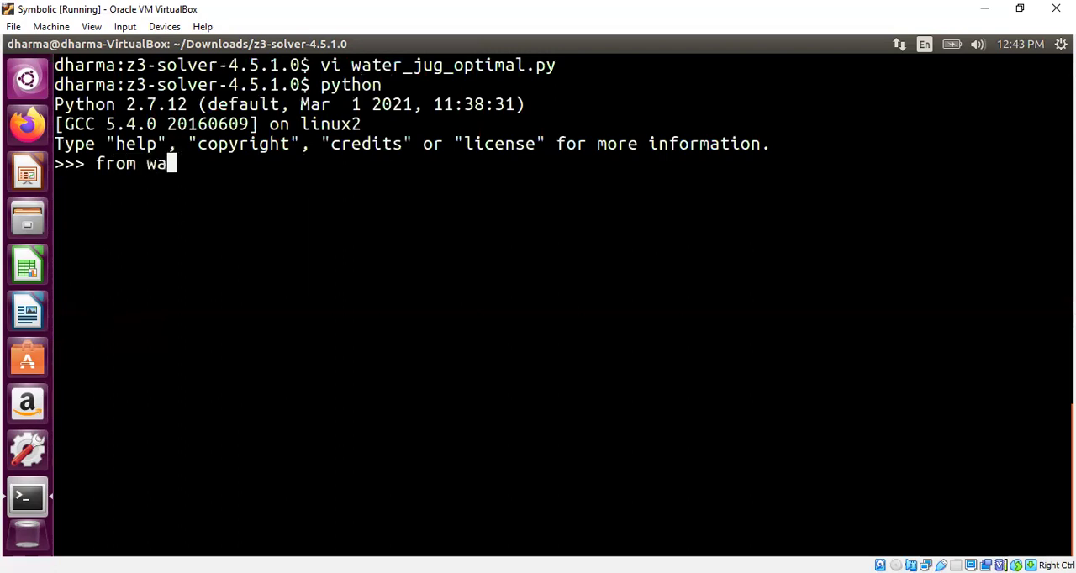
Step: Import everything from water_jug_optimal, pasting then discarding the copied function call
{"action": "type", "text": "ter_jug_optimal import *"}
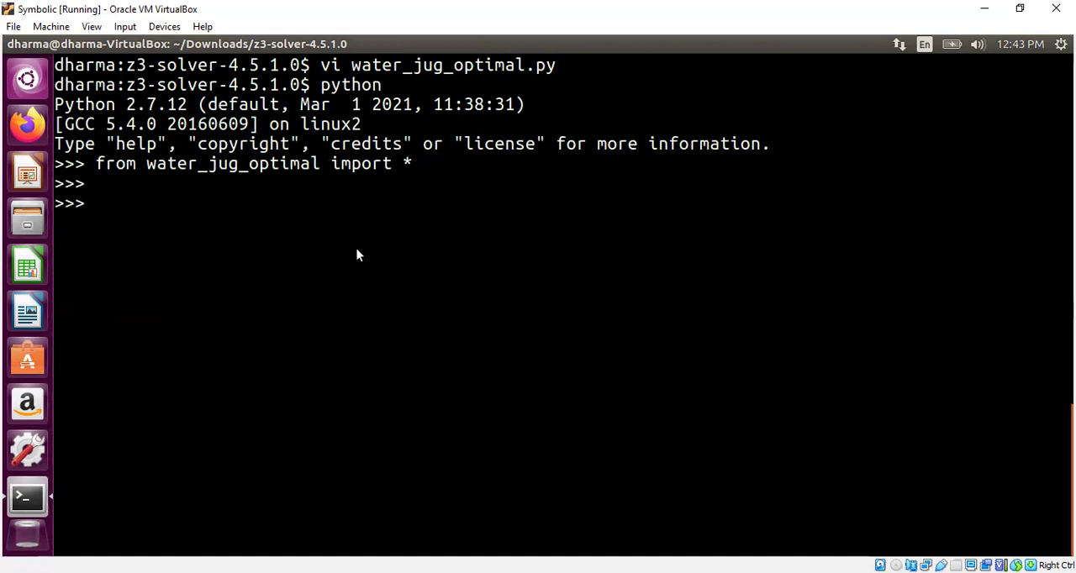
{"action": "right_click", "coordinate": [356, 255]}
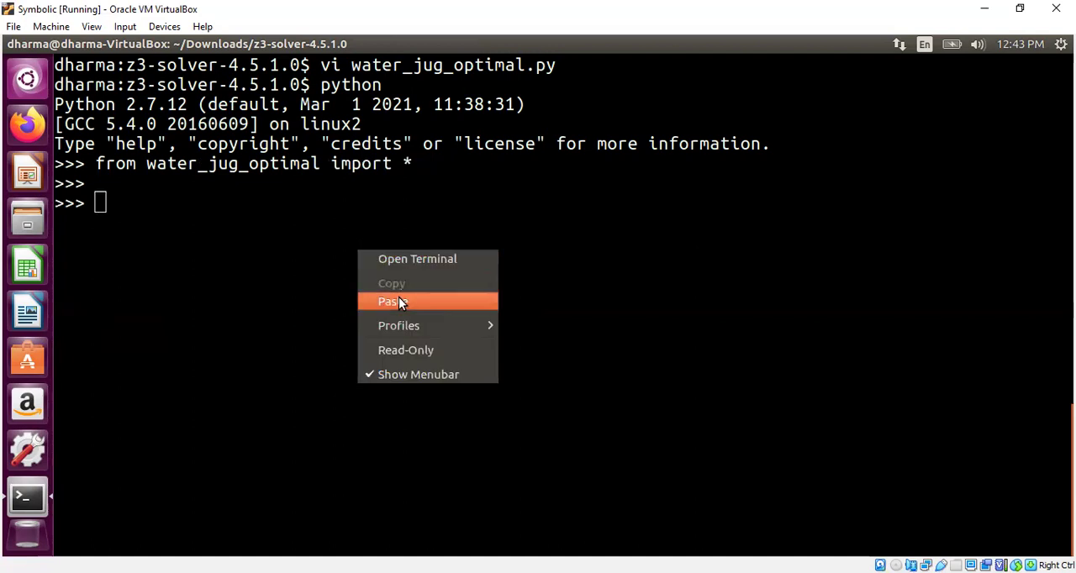
{"action": "mouse_move", "coordinate": [410, 301]}
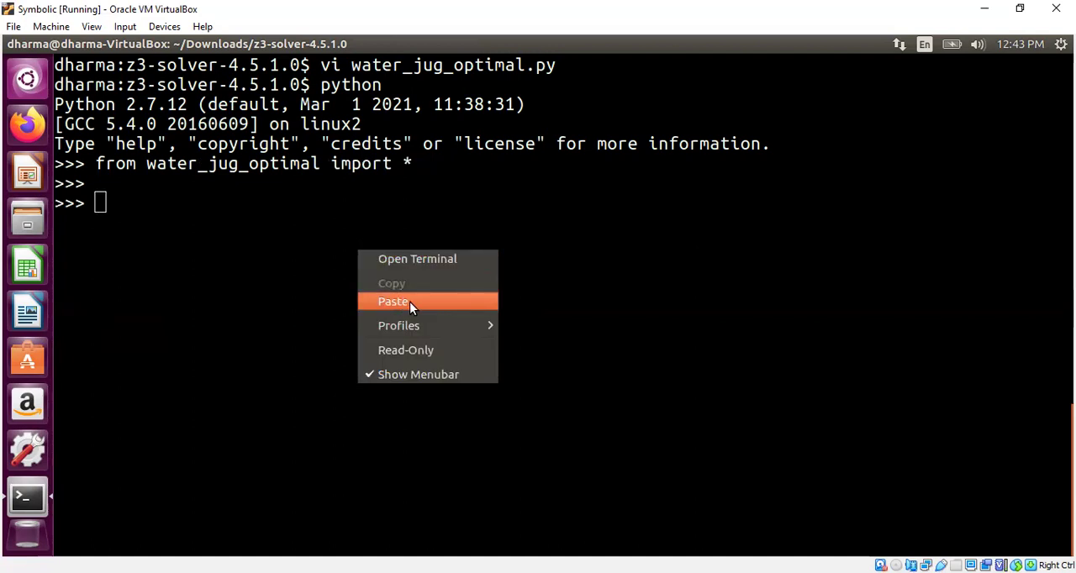
{"action": "left_click", "coordinate": [394, 301]}
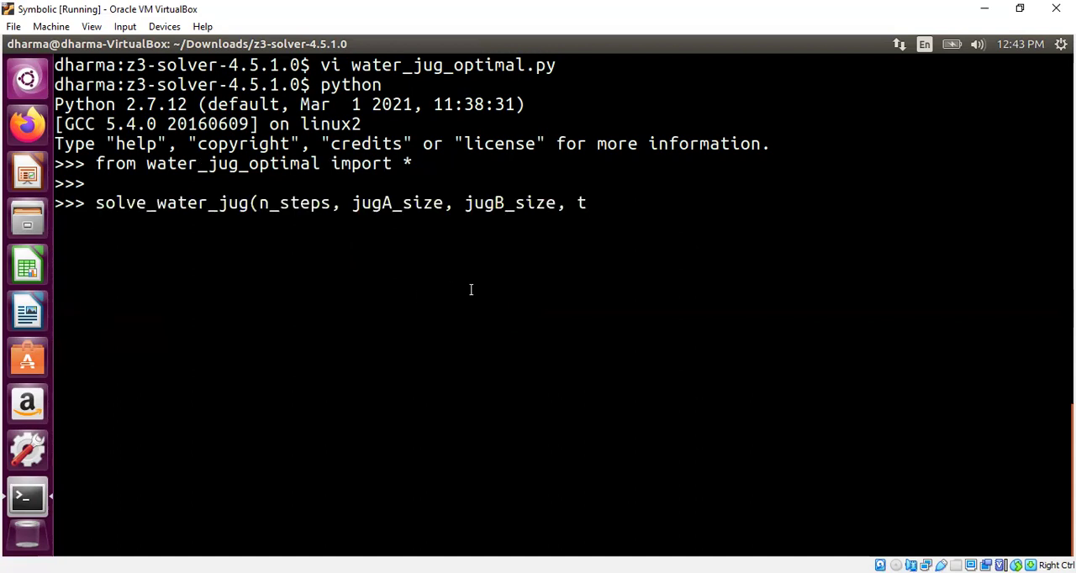
{"action": "key", "text": "Backspace"}
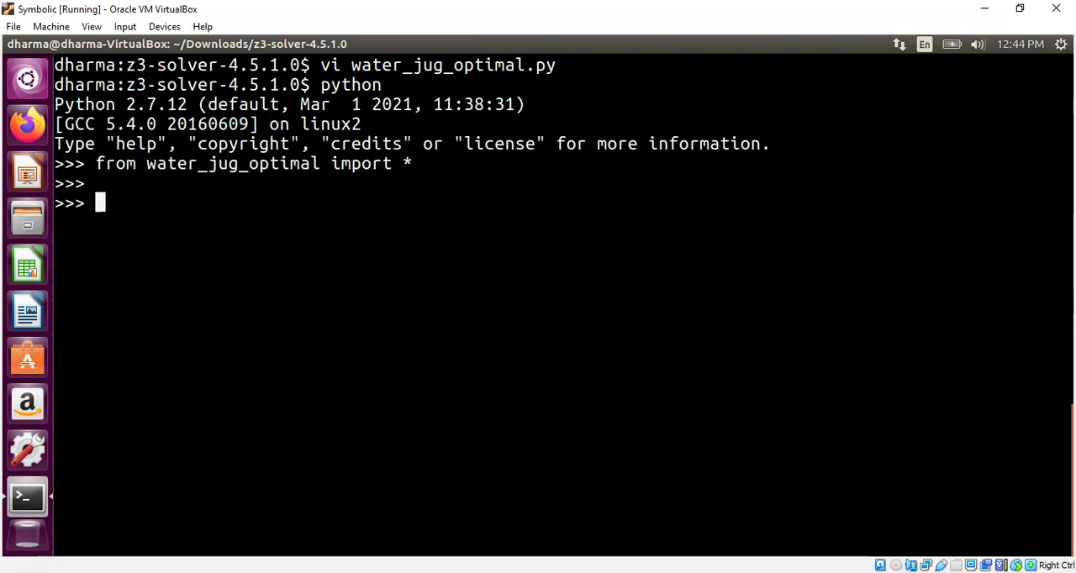
Step: Set n_steps=5, jugA_size=3, jugB_size=5, target=4 and call solve_water_jug
{"action": "type", "text": "n_step"}
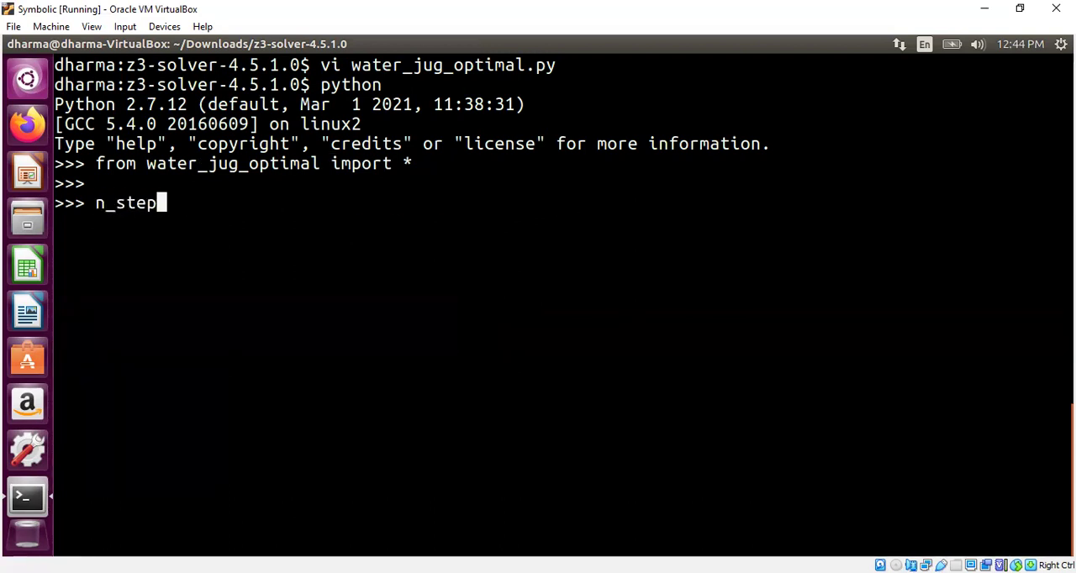
{"action": "type", "text": "s=5"}
{"action": "type", "text": "jug"}
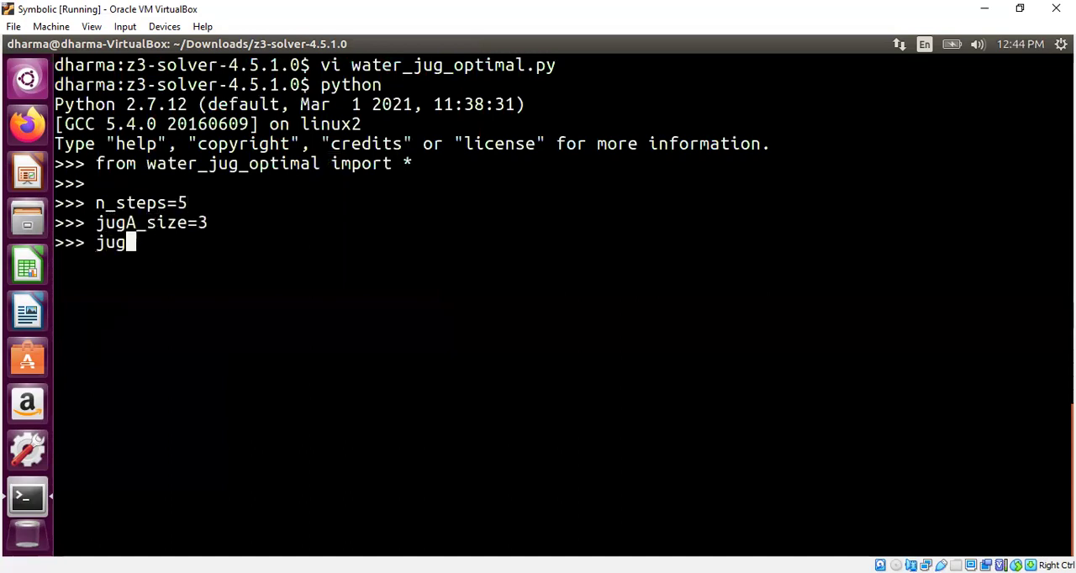
{"action": "type", "text": "B_size=5"}
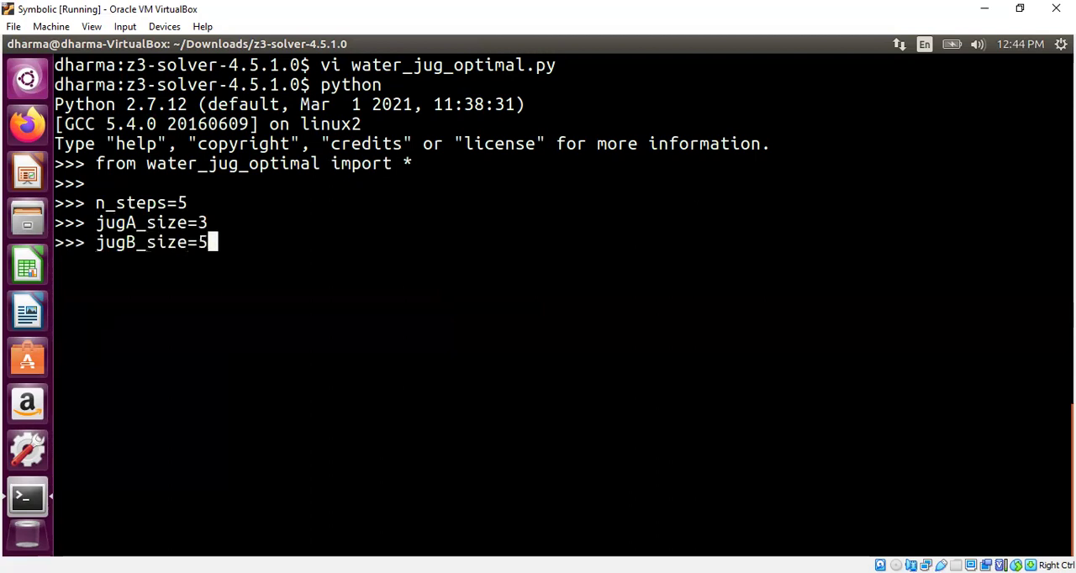
{"action": "type", "text": "targ"}
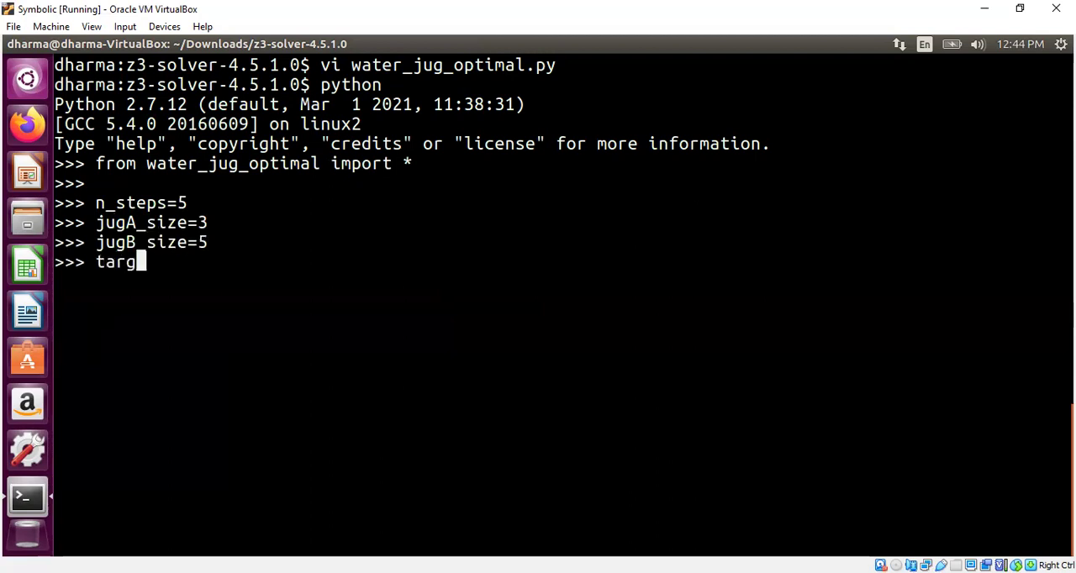
{"action": "type", "text": "et=4"}
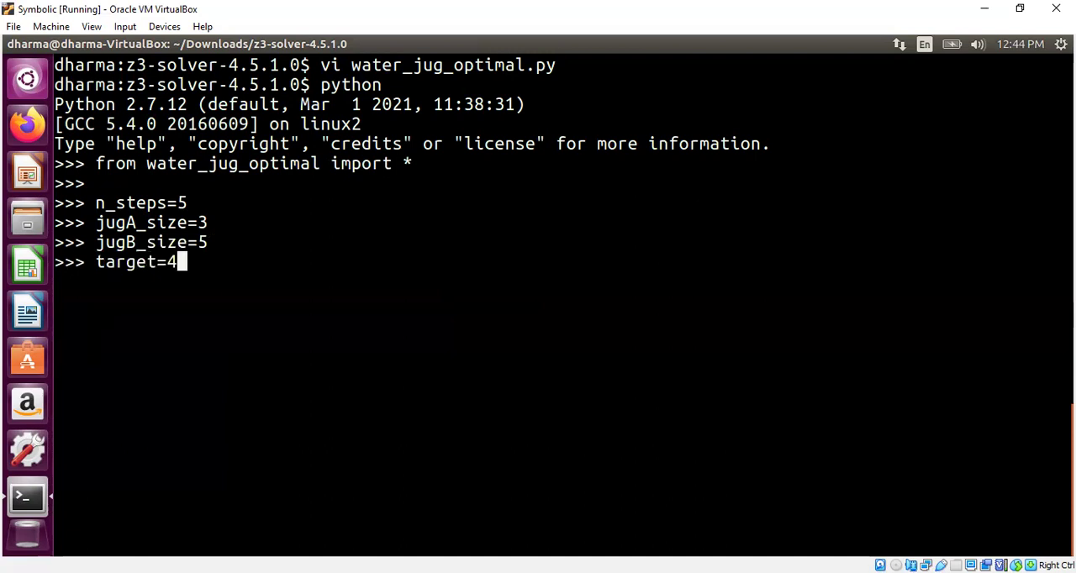
{"action": "type", "text": "solve_water_jug(n_steps, jugA_size, jugB_size, target"}
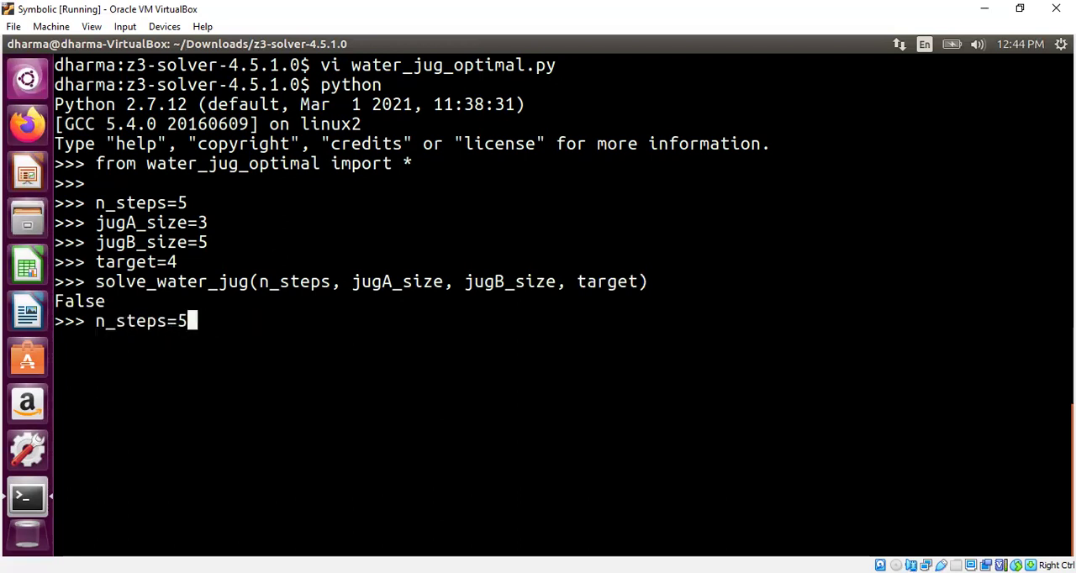
Step: Increment n_steps until a 6-step solution reaches 4 L in jugB, then print target
{"action": "type", "text": "n_ste"}
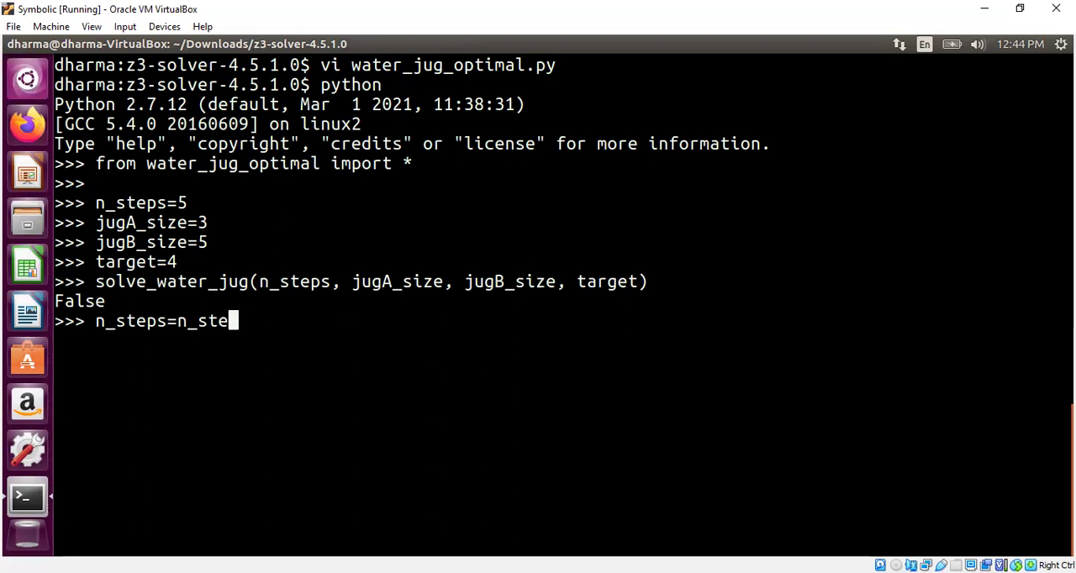
{"action": "key", "text": "Return"}
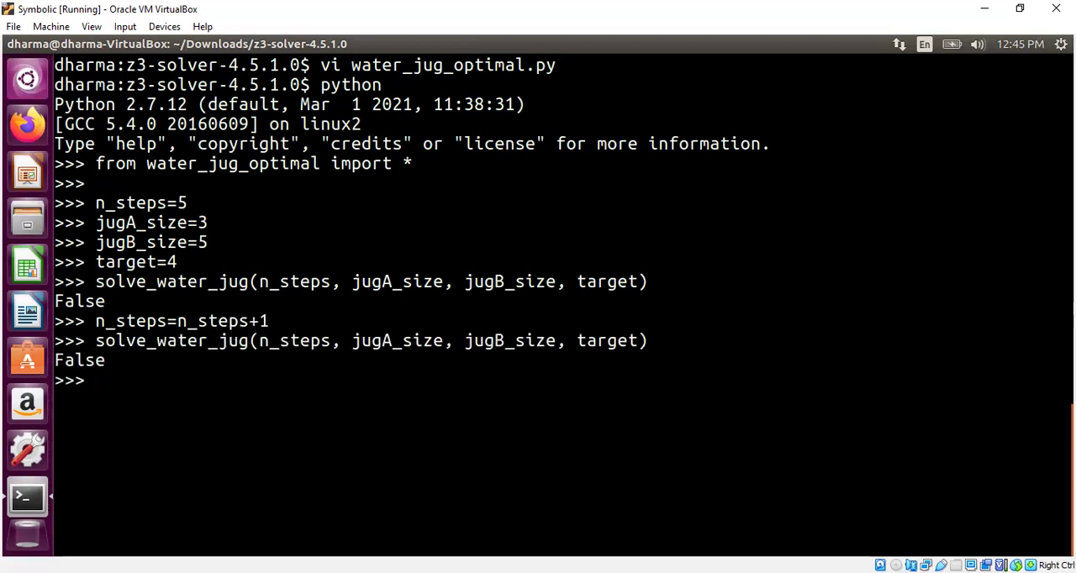
{"action": "type", "text": "n_steps=n_steps+1"}
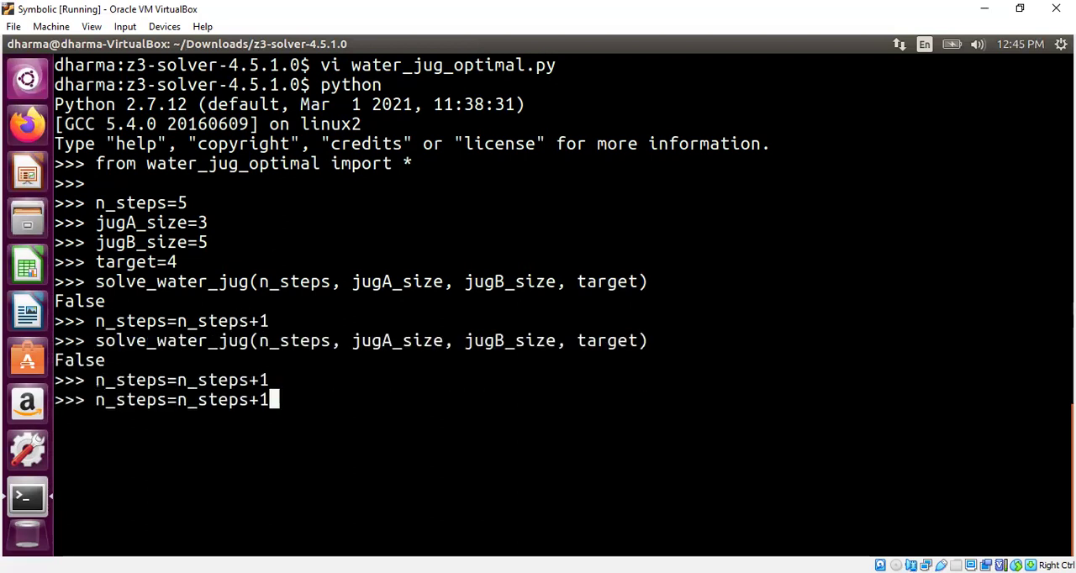
{"action": "key", "text": "Return"}
{"action": "type", "text": "solve_water_jug(n_steps, jugA_size, jugB_size, target)"}
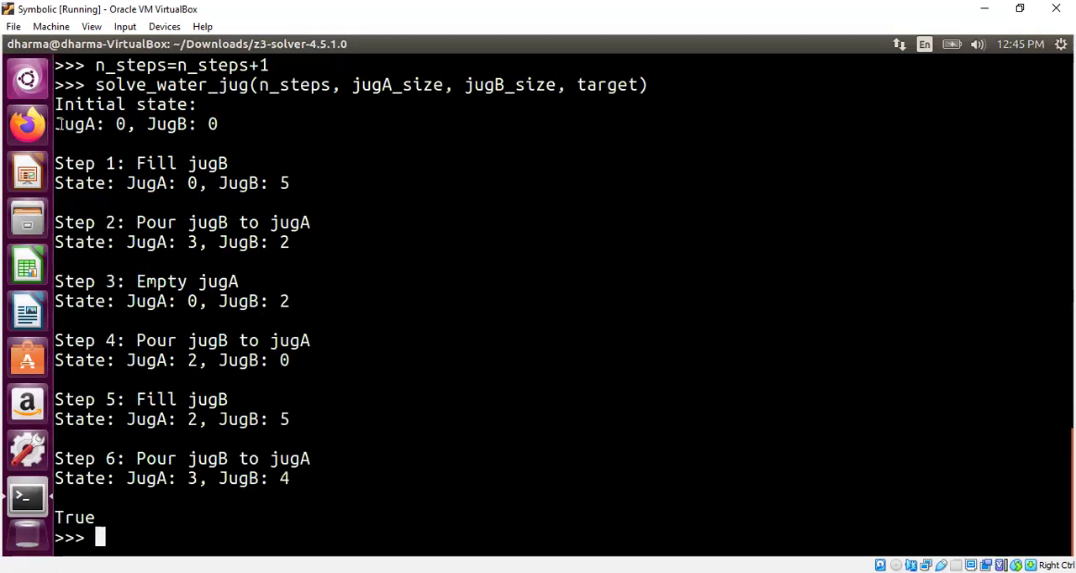
{"action": "double_click", "coordinate": [134, 124]}
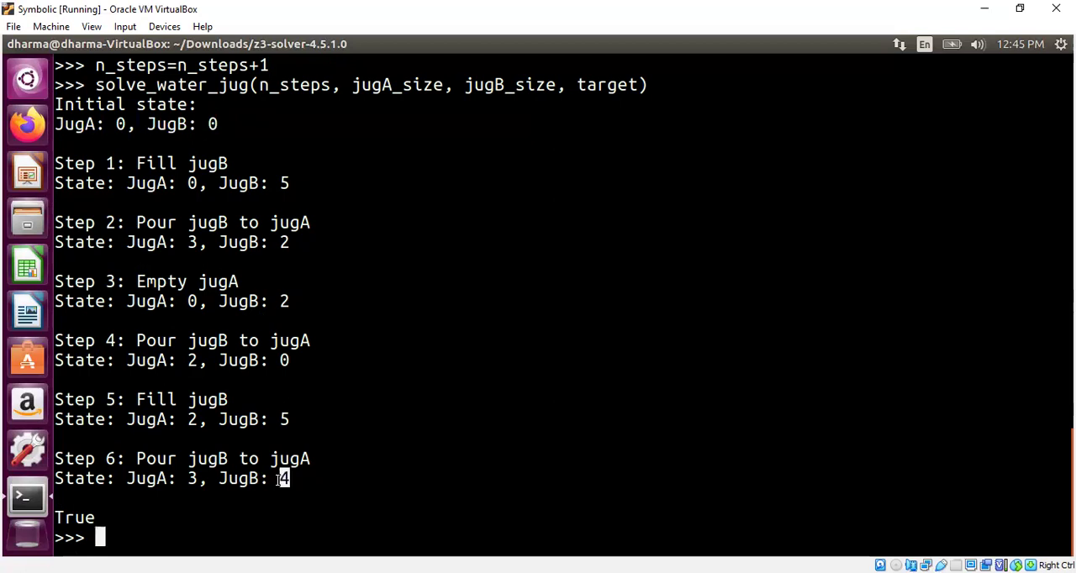
{"action": "mouse_move", "coordinate": [686, 429]}
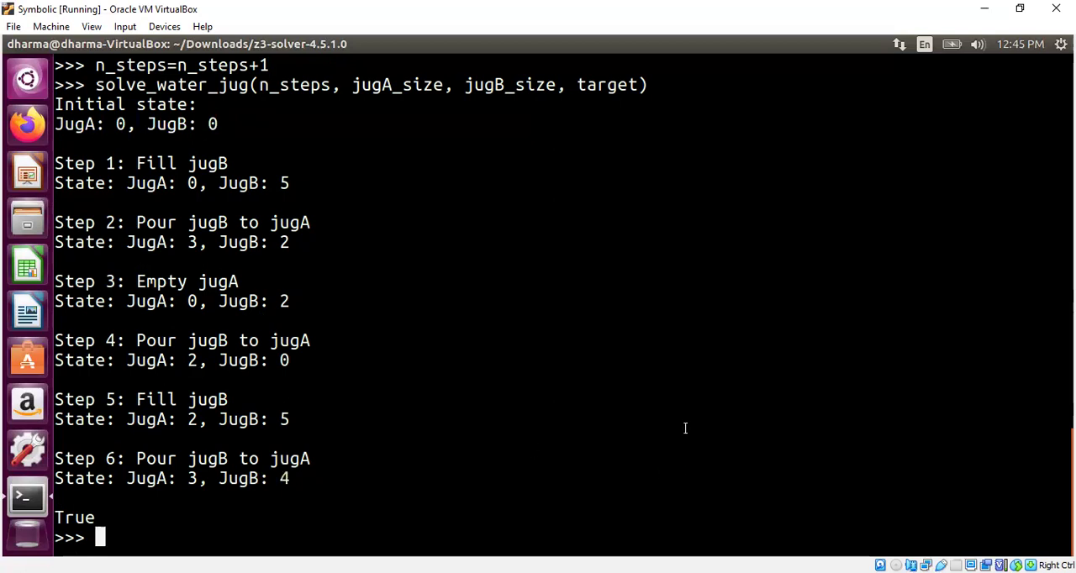
{"action": "type", "text": "print target"}
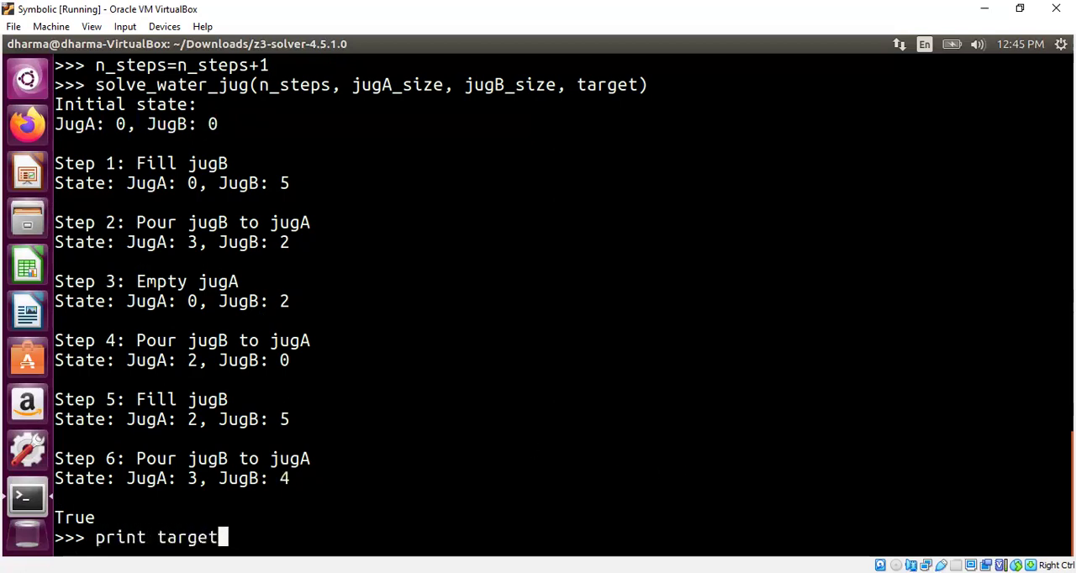
{"action": "key", "text": "Return"}
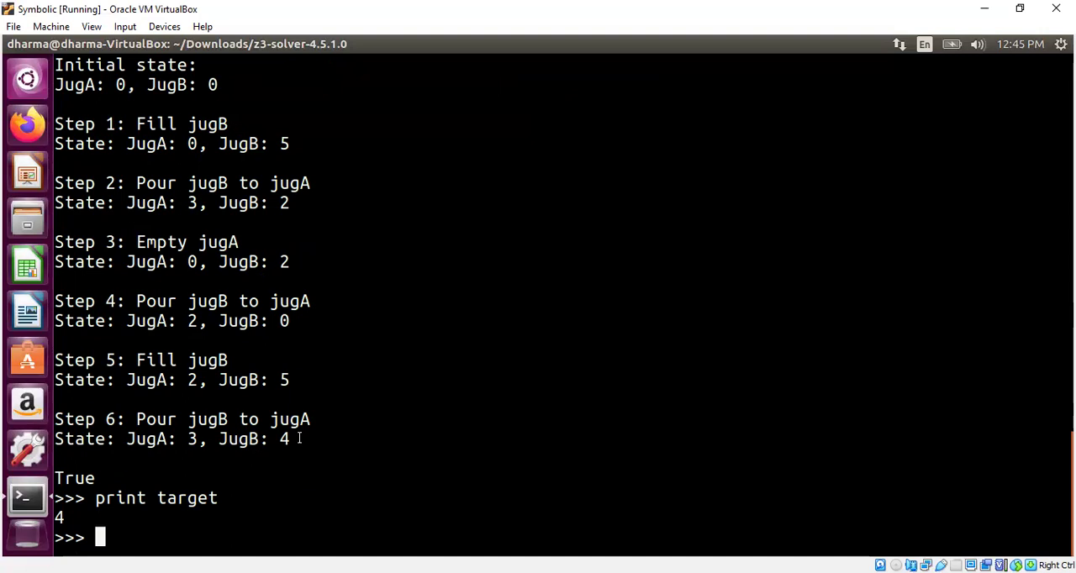
Step: Set jugA_size=16, jugB_size=27, target=2 and call solve_water_jug
{"action": "type", "text": "jug"}
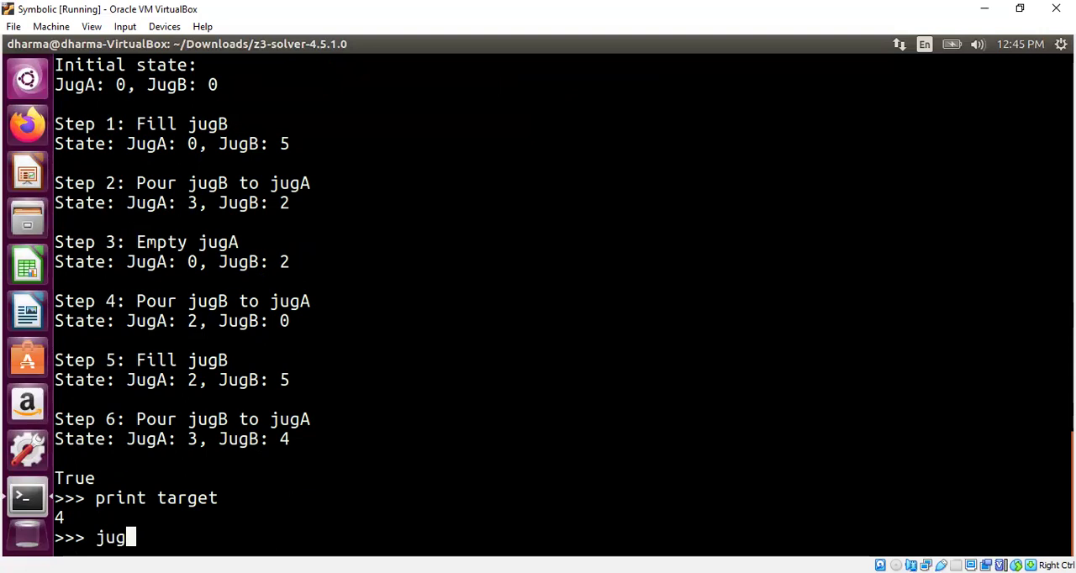
{"action": "type", "text": "A="}
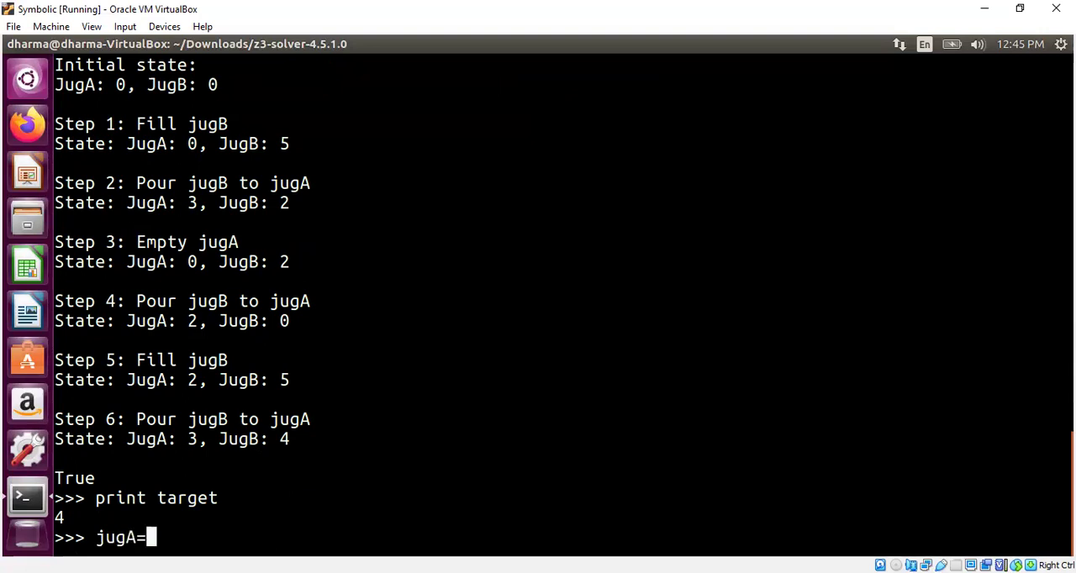
{"action": "type", "text": "_size=1"}
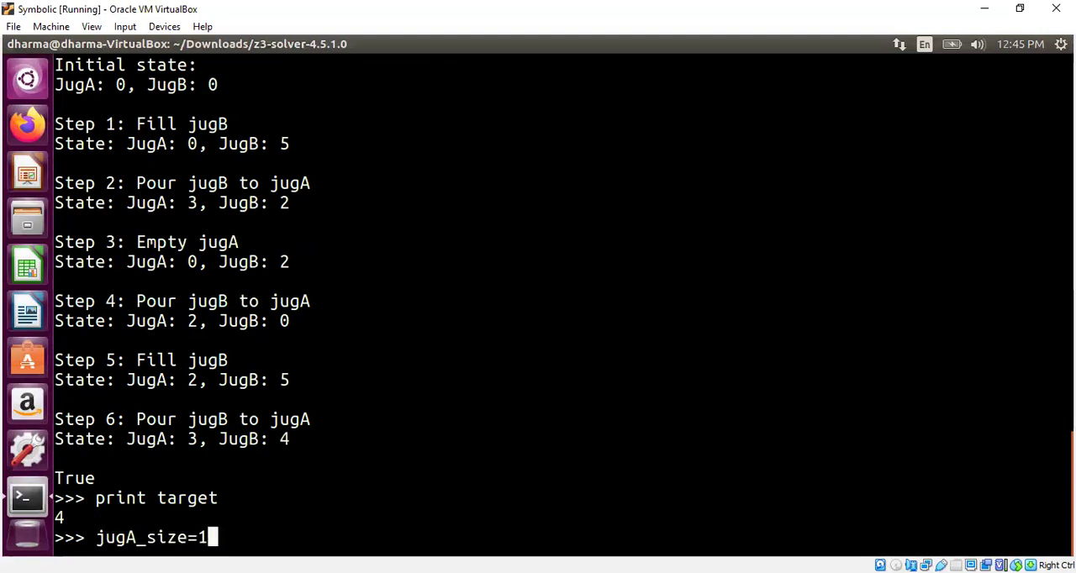
{"action": "type", "text": "6"}
{"action": "type", "text": "jugB_size=27"}
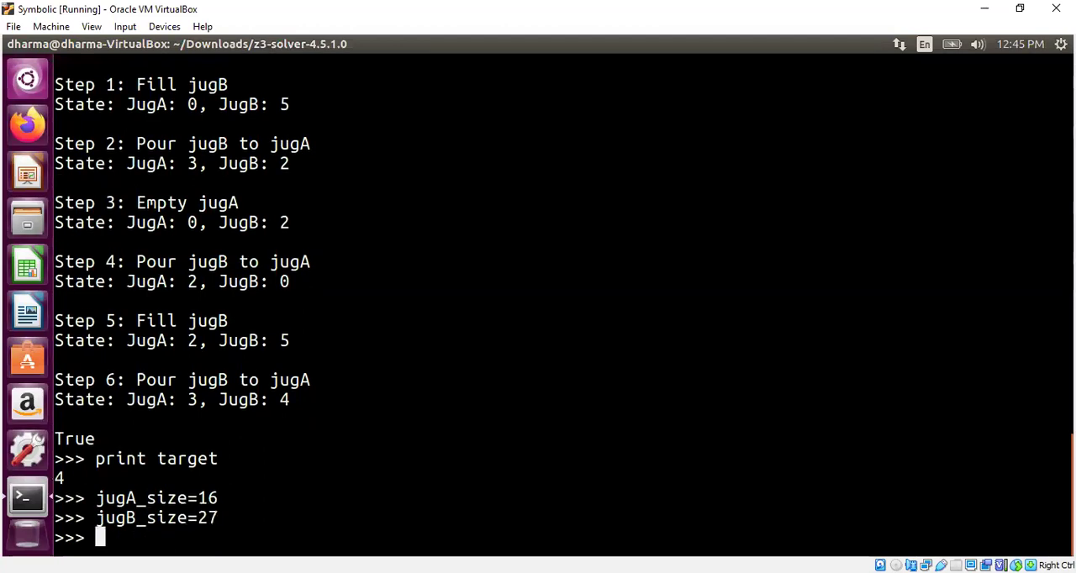
{"action": "type", "text": "target=2"}
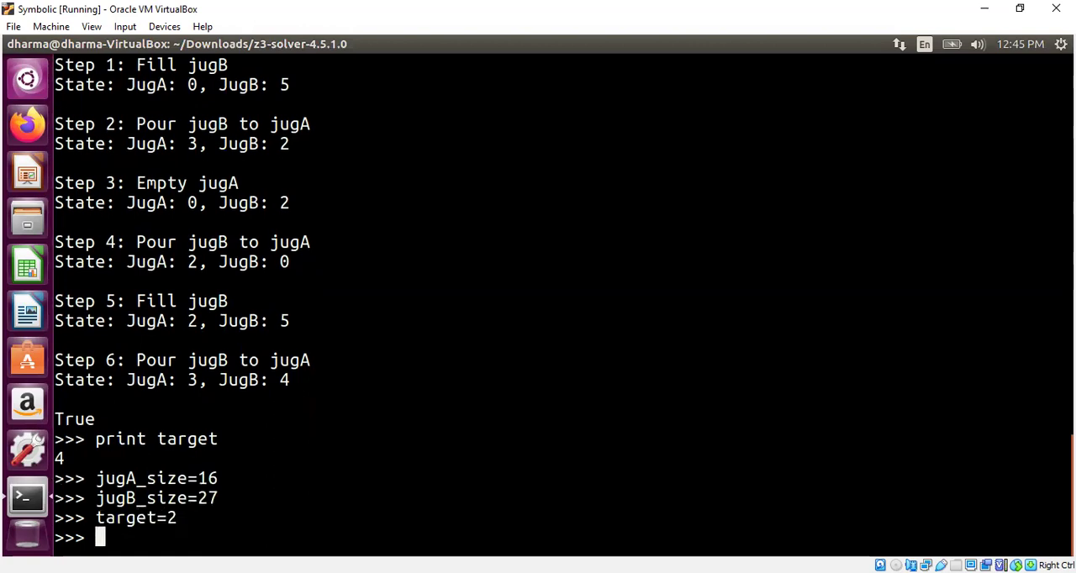
{"action": "type", "text": "solve_water_jug(n_steps, jugA_size, jugB_size, target)"}
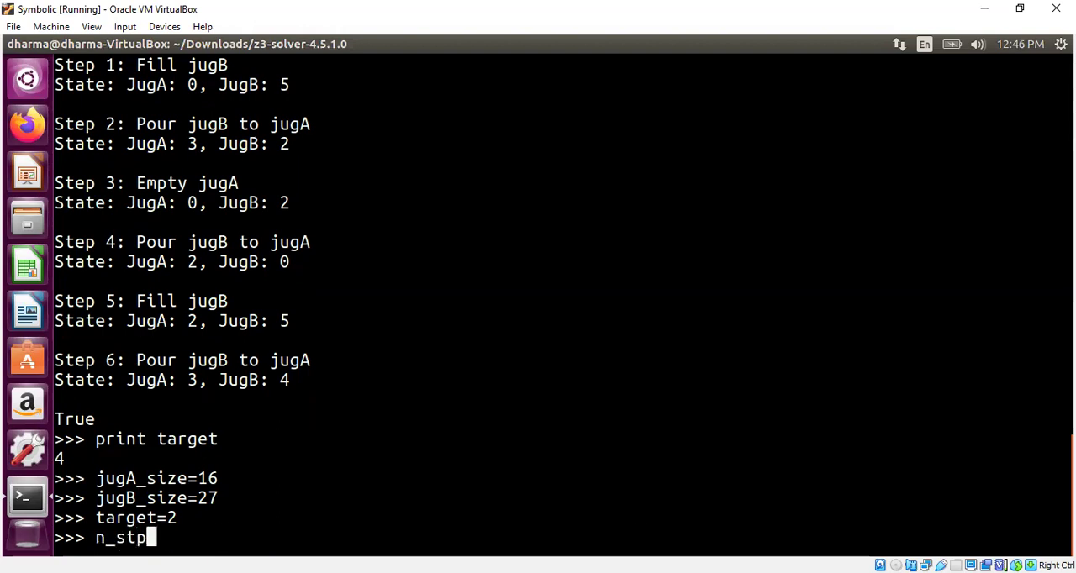
Step: Raise n_steps and rerun until the 31-step solution ends with 2 L in jugB
{"action": "type", "text": "eps=31"}
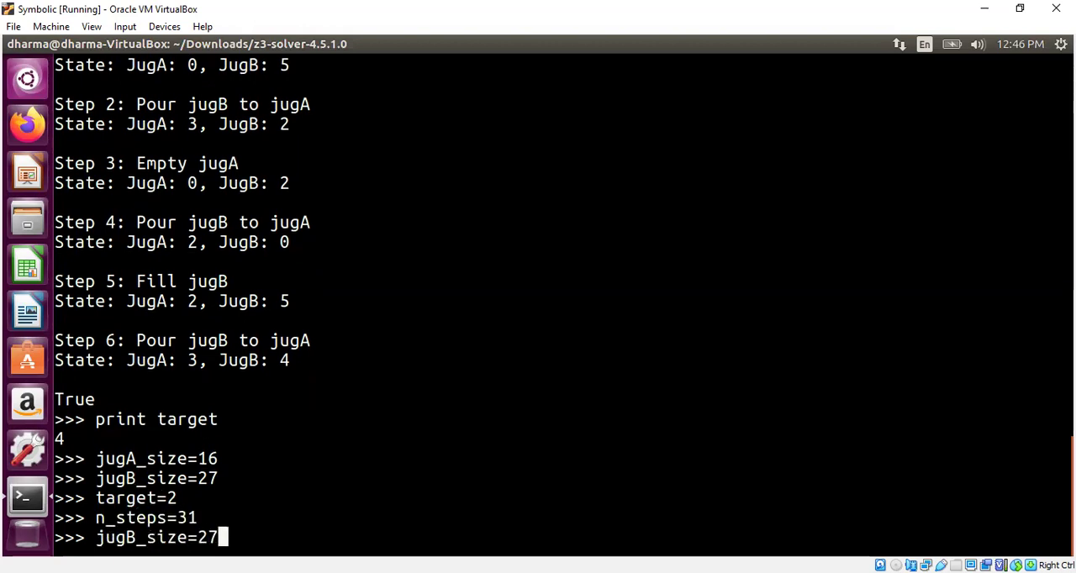
{"action": "type", "text": "n_steps=n_steps+1"}
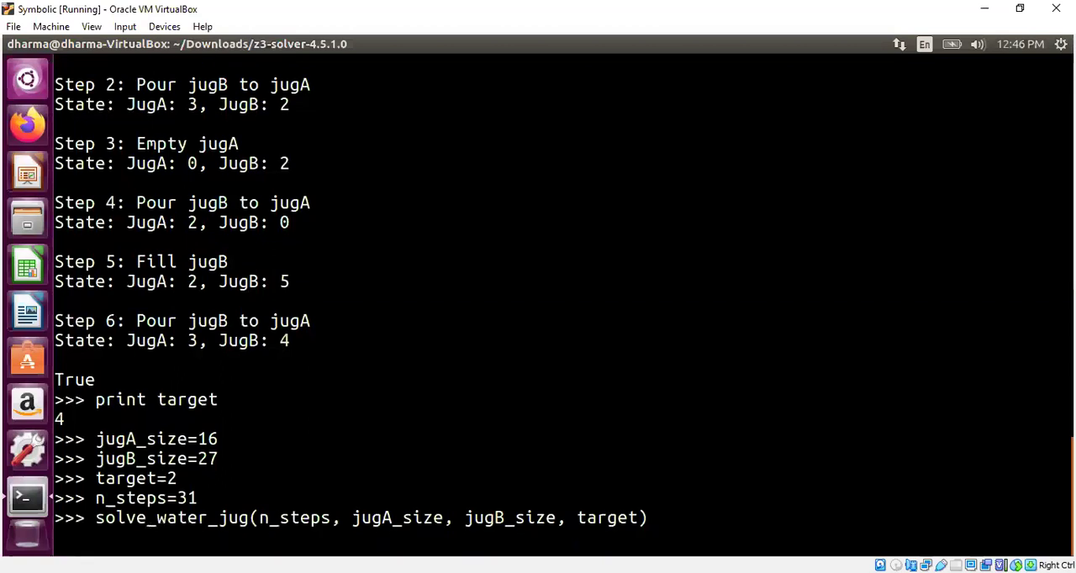
{"action": "key", "text": "Return"}
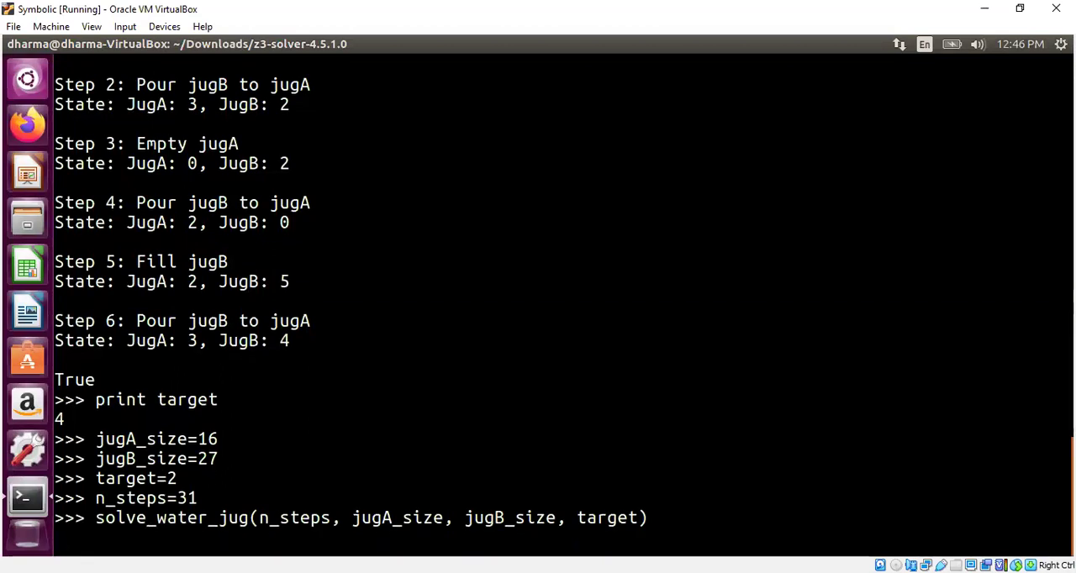
{"action": "key", "text": "Return"}
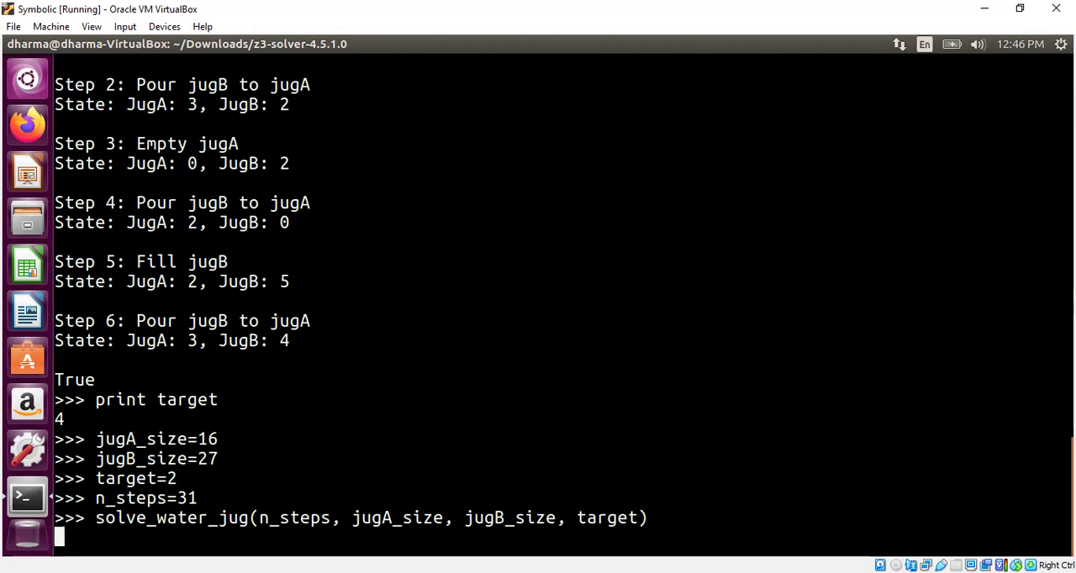
{"action": "key", "text": "Return"}
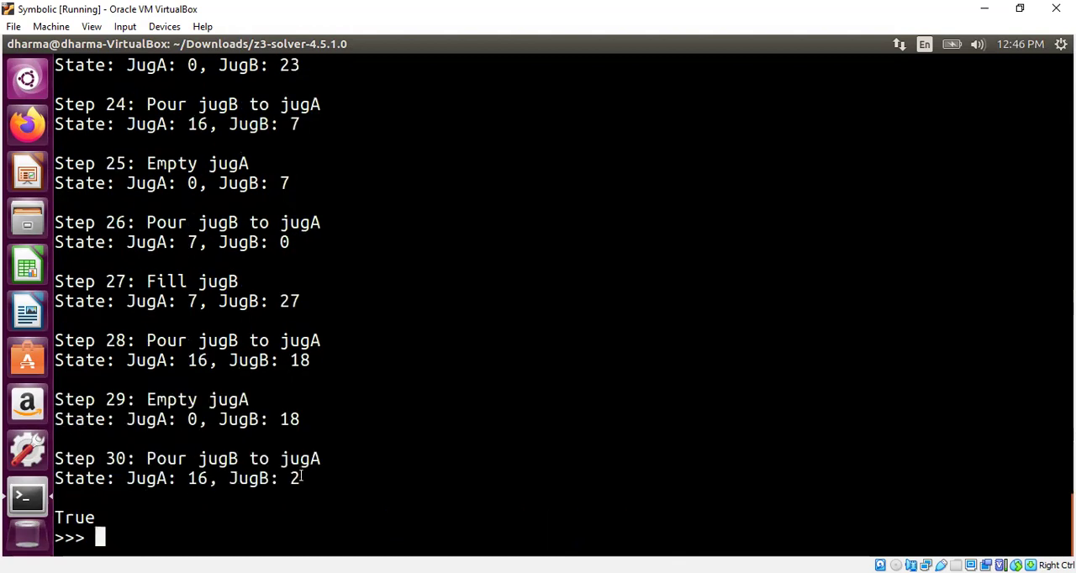
{"action": "mouse_move", "coordinate": [212, 266]}
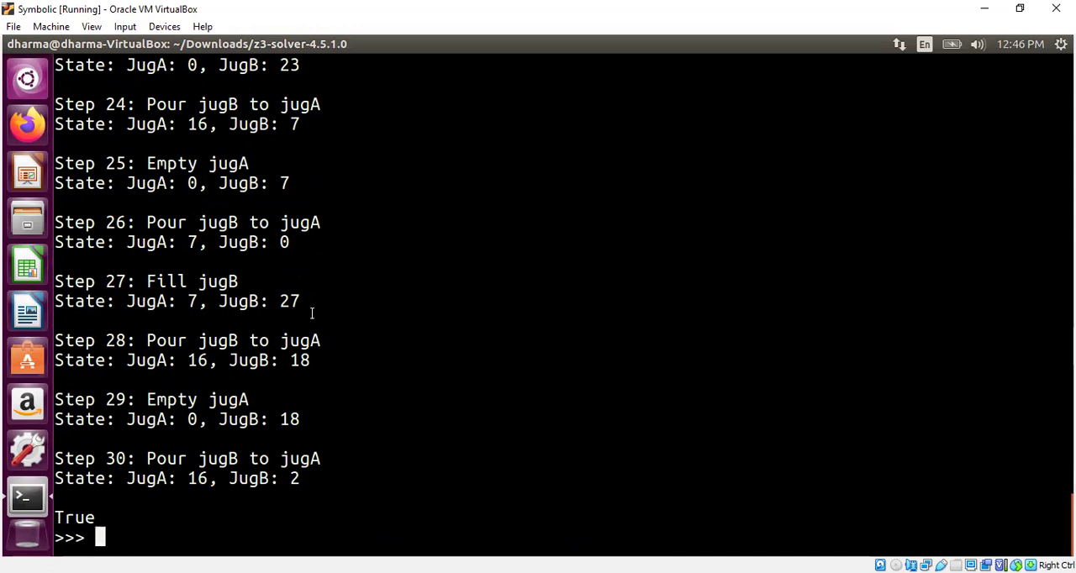
{"action": "type", "text": "quit"}
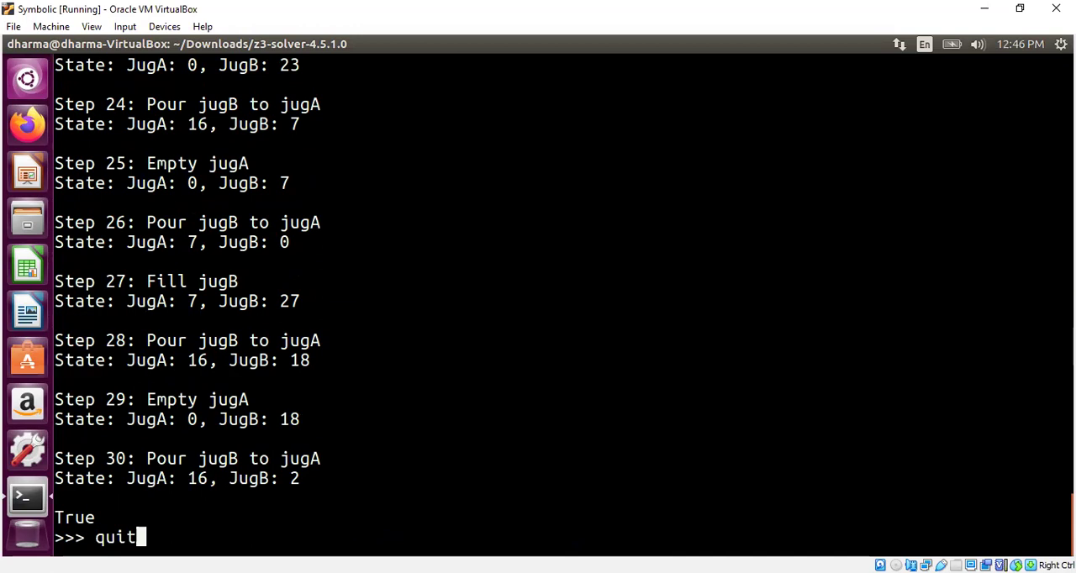
Step: Quit Python, open water_jug_optimal.py in vi and mark the immediate-reversal constraints block
{"action": "key", "text": "Return"}
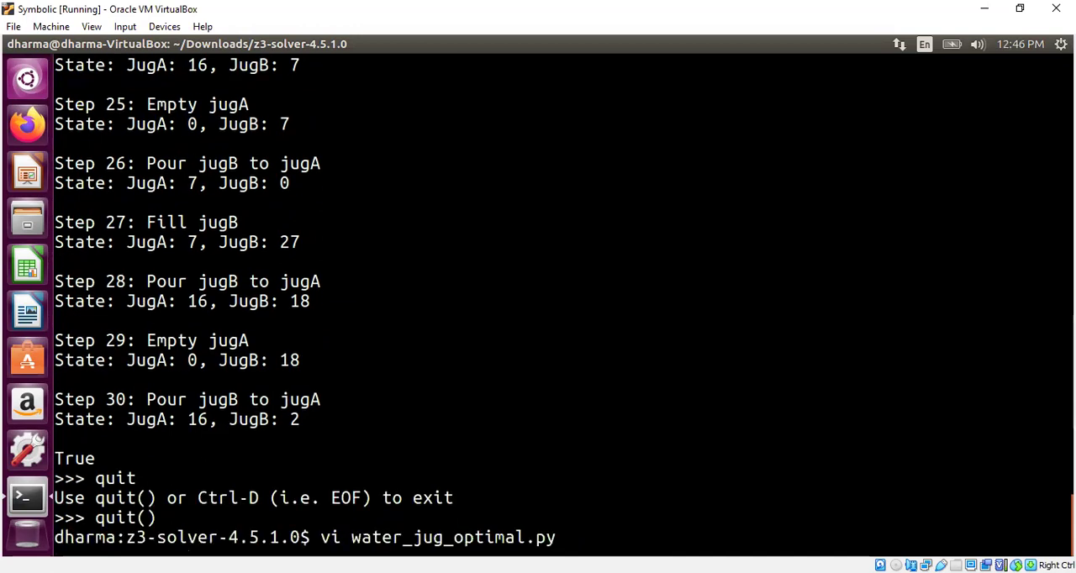
{"action": "key", "text": "Return"}
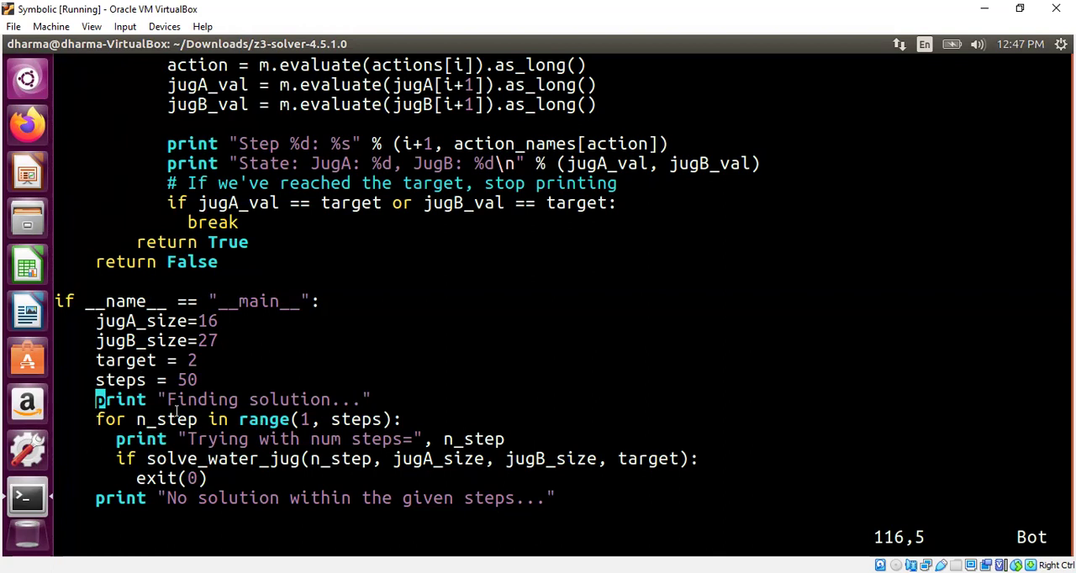
{"action": "scroll", "scroll_direction": "up", "scroll_amount": 3}
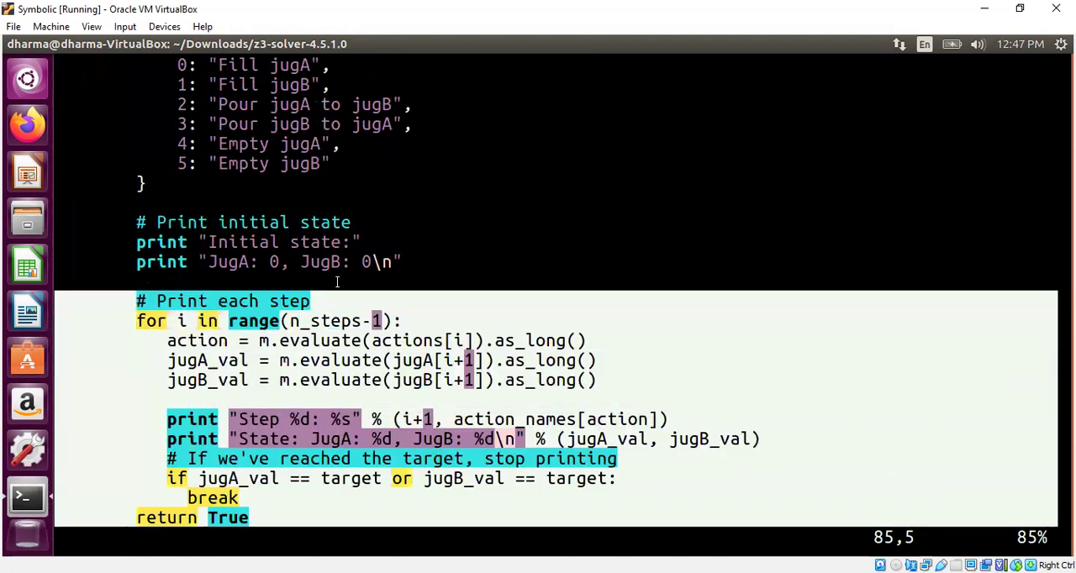
{"action": "scroll", "scroll_direction": "up", "scroll_amount": 3}
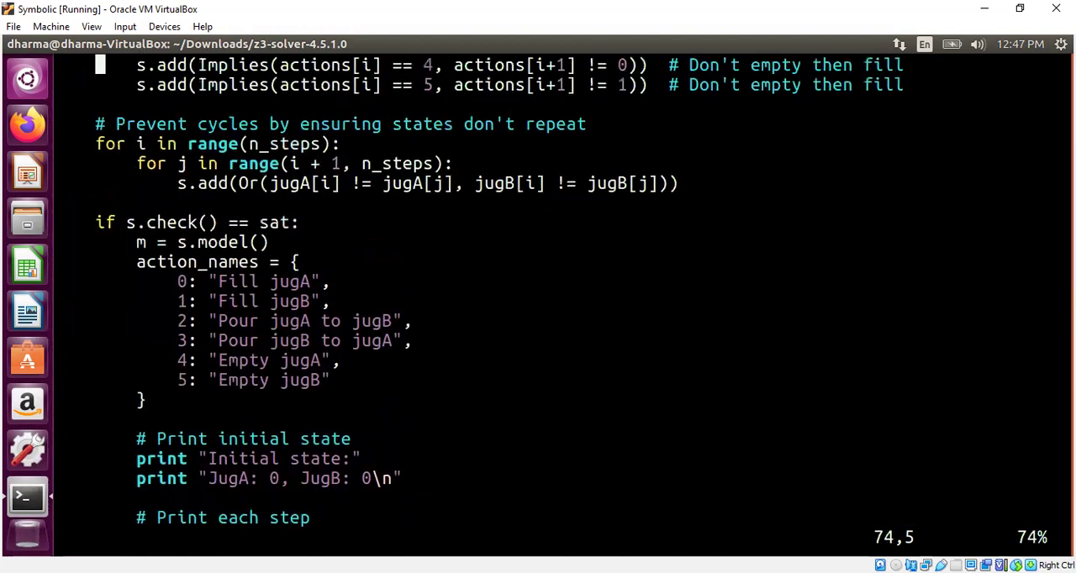
{"action": "left_click_drag", "start_coordinate": [143, 262], "coordinate": [278, 344]}
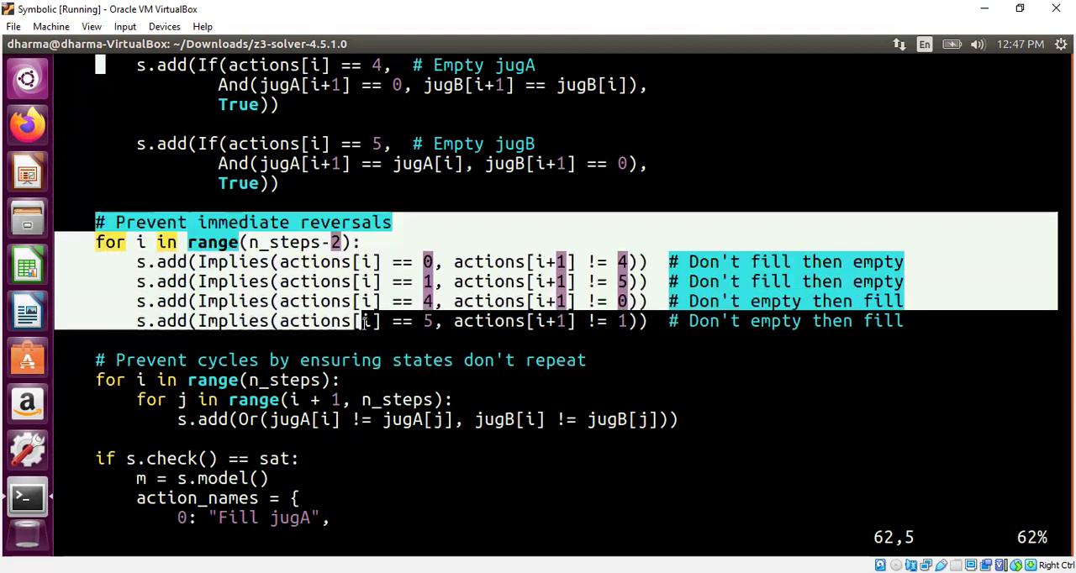
Step: Scroll up through the remaining constraints toward the top of the file
{"action": "scroll", "scroll_direction": "up", "scroll_amount": 3}
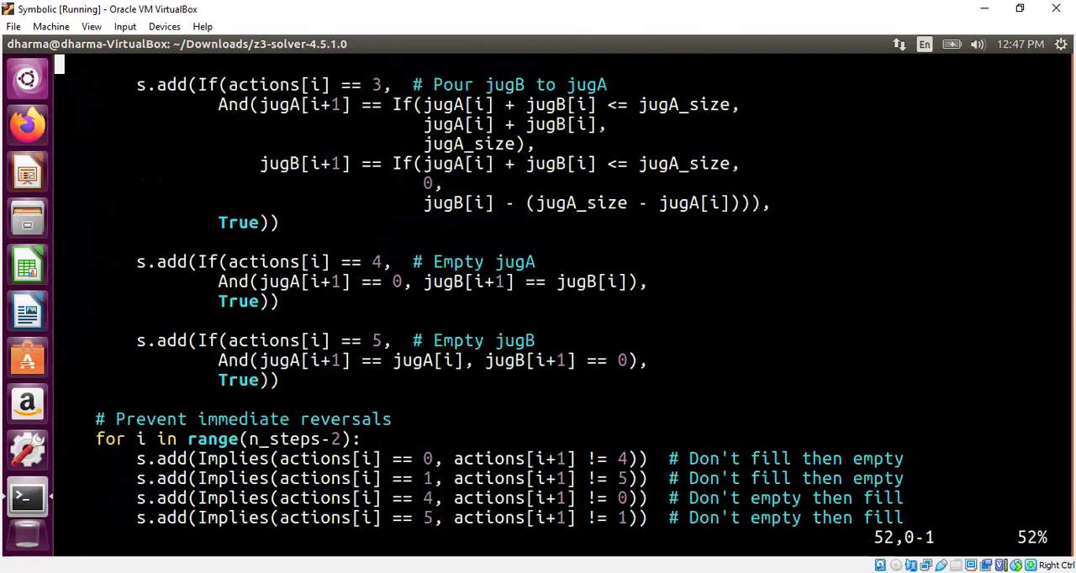
{"action": "scroll", "scroll_direction": "up", "scroll_amount": 3}
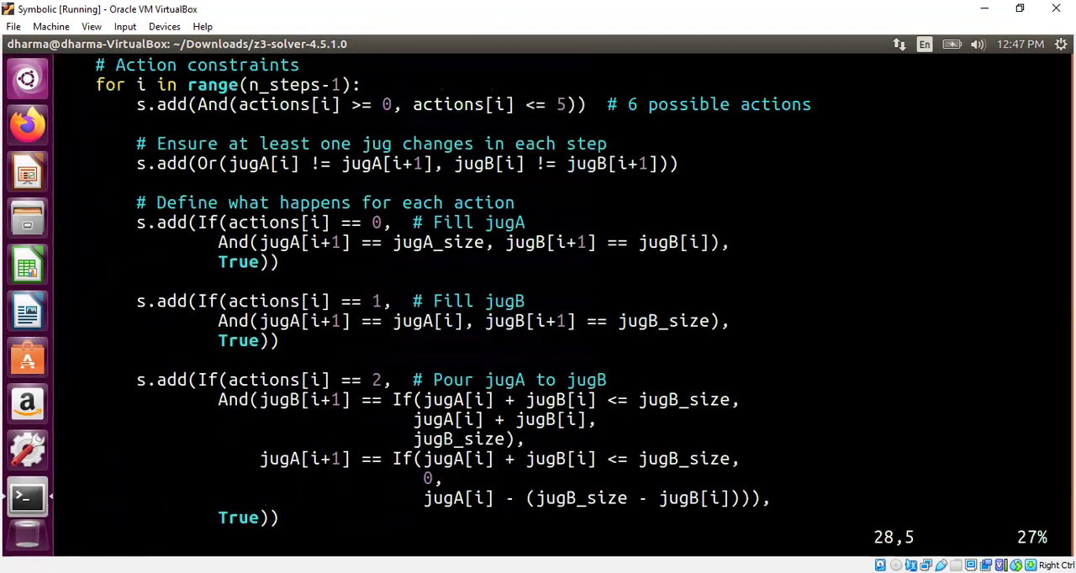
{"action": "scroll", "scroll_direction": "up", "scroll_amount": 3}
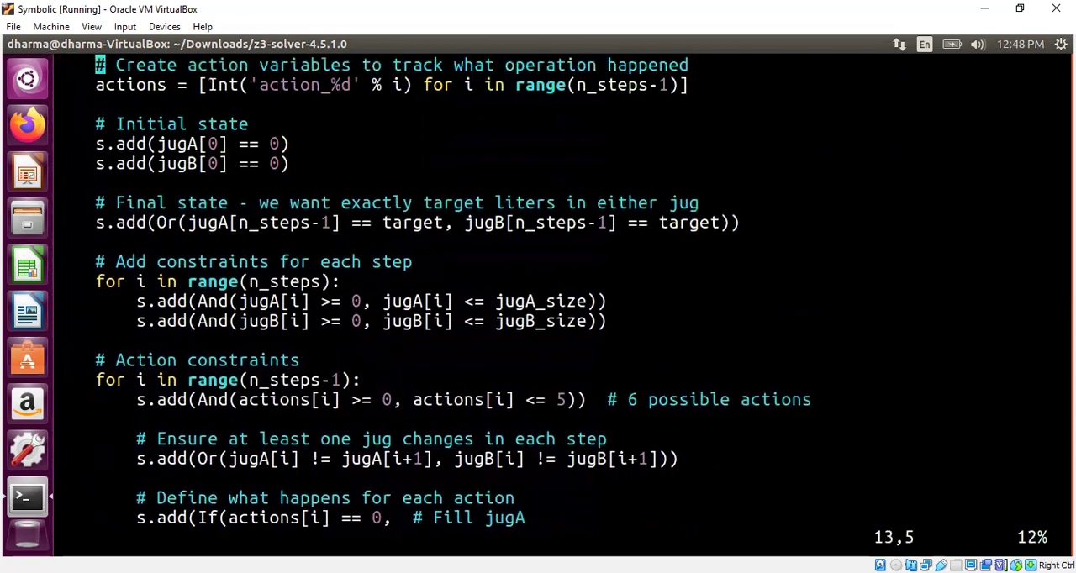
{"action": "scroll", "scroll_direction": "up", "scroll_amount": 3}
{"action": "type", "text": "vi water_"}
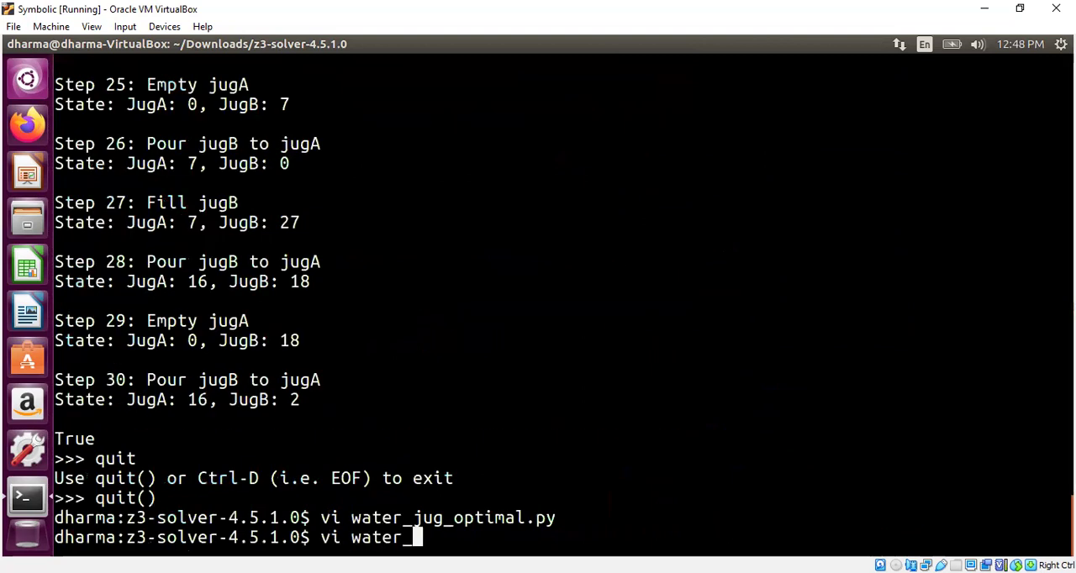
Step: Tab-complete and open the older water_jug.py in vi
{"action": "key", "text": "Tab"}
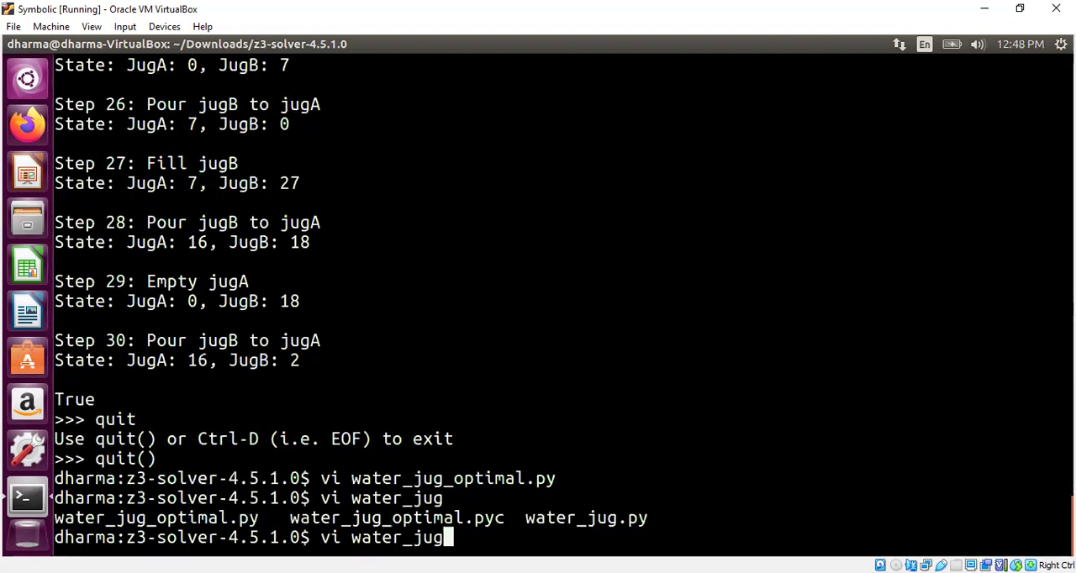
{"action": "type", "text": ".py"}
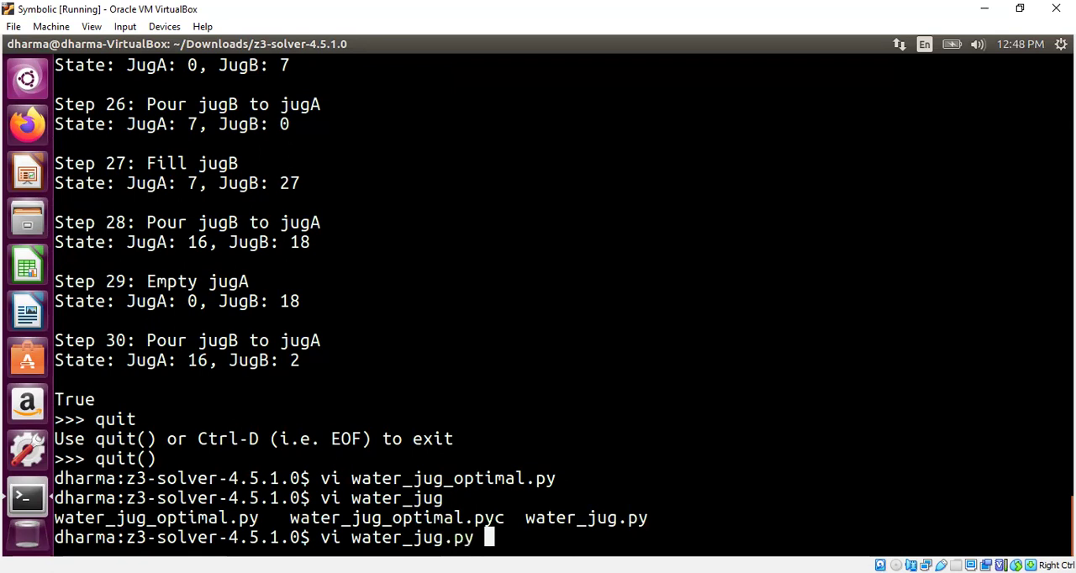
{"action": "key", "text": "Return"}
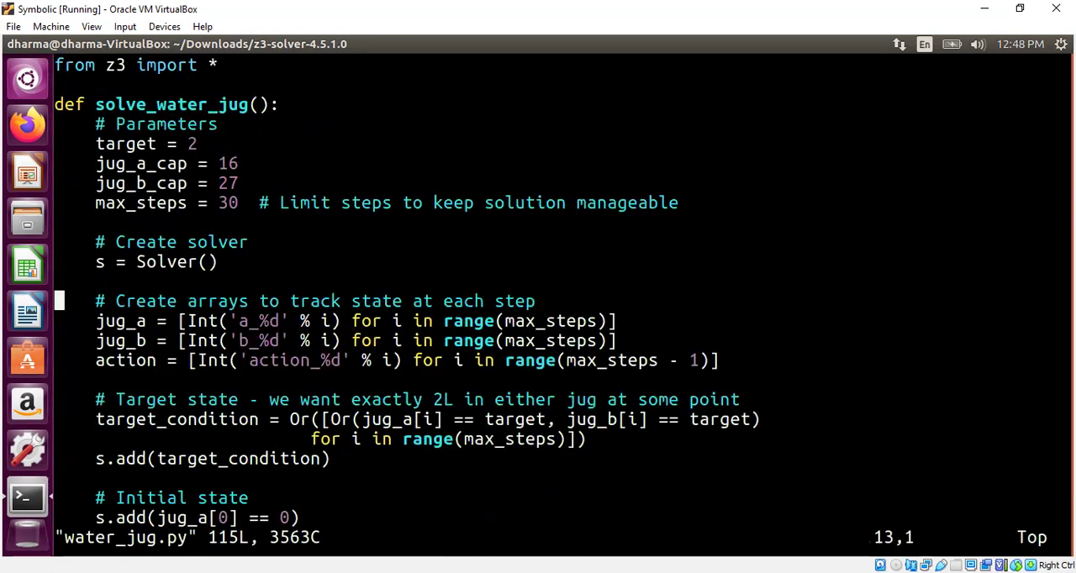
Step: Scroll through water_jug.py down to its pour-jugA-to-jugB constraint
{"action": "scroll", "scroll_direction": "down", "scroll_amount": 3}
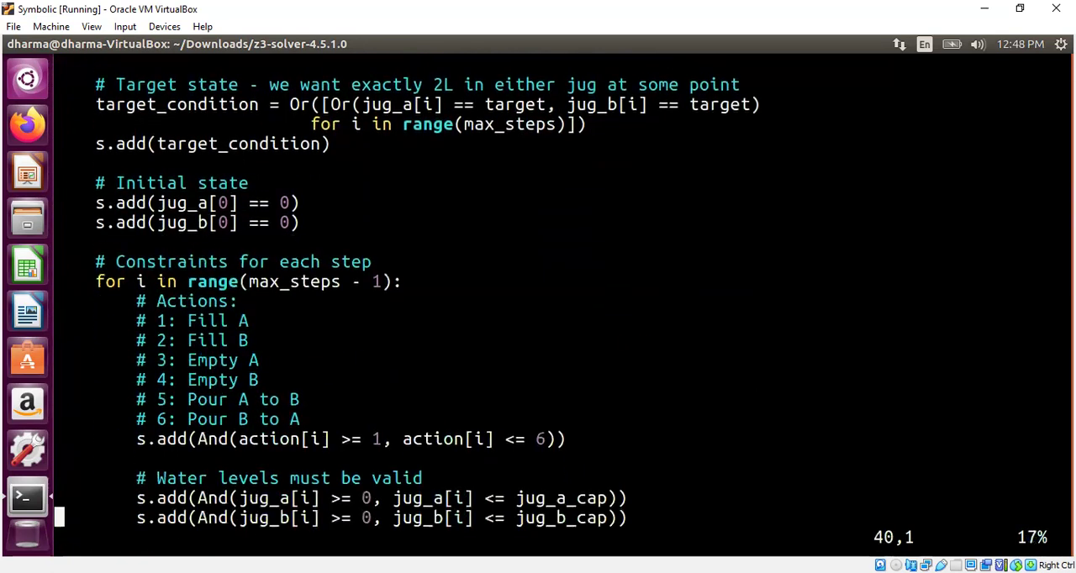
{"action": "scroll", "scroll_direction": "down", "scroll_amount": 3}
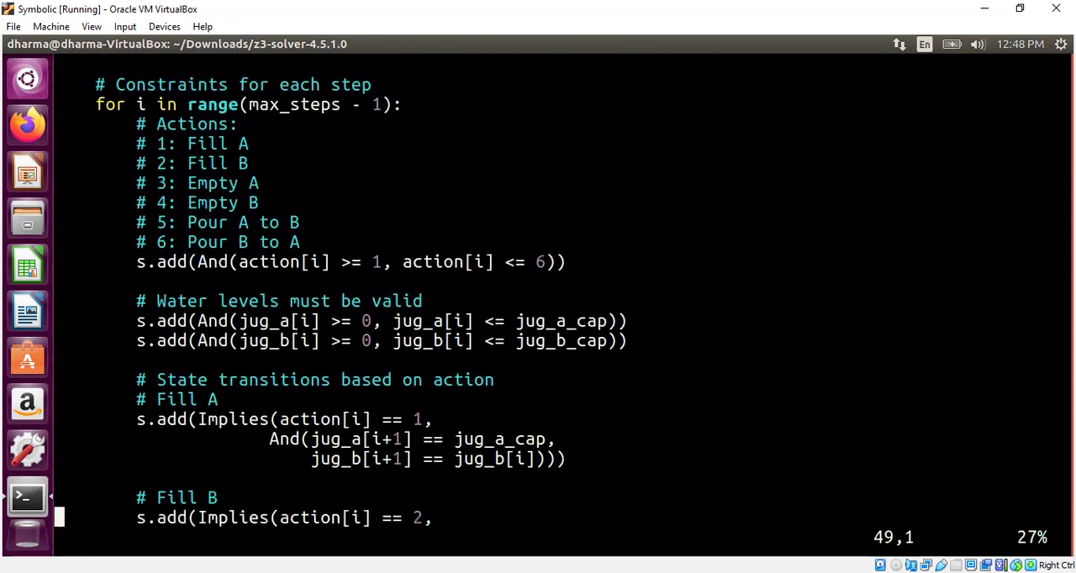
{"action": "scroll", "scroll_direction": "down", "scroll_amount": 3}
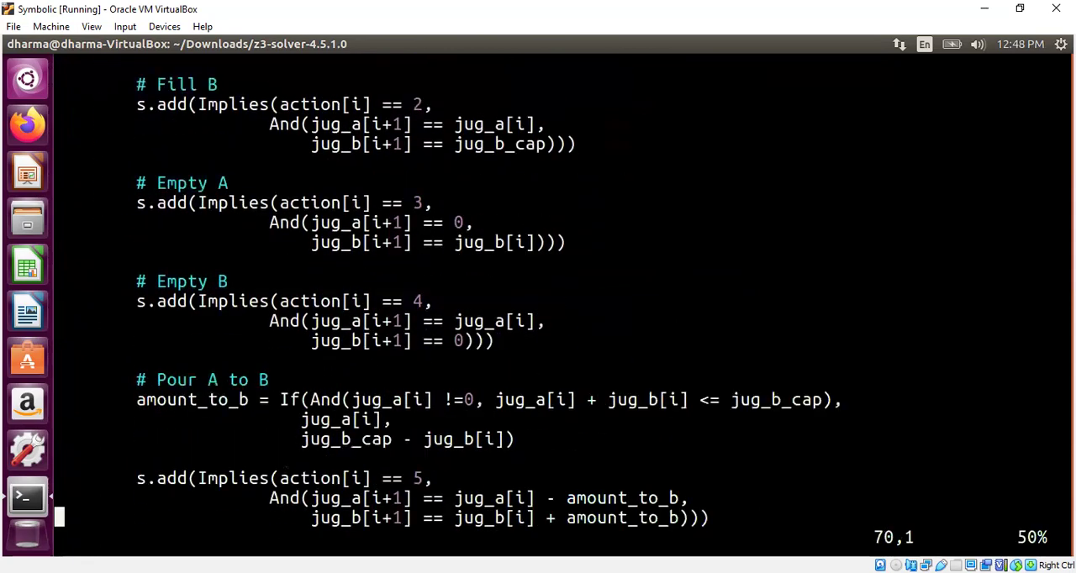
{"action": "scroll", "scroll_direction": "down", "scroll_amount": 3}
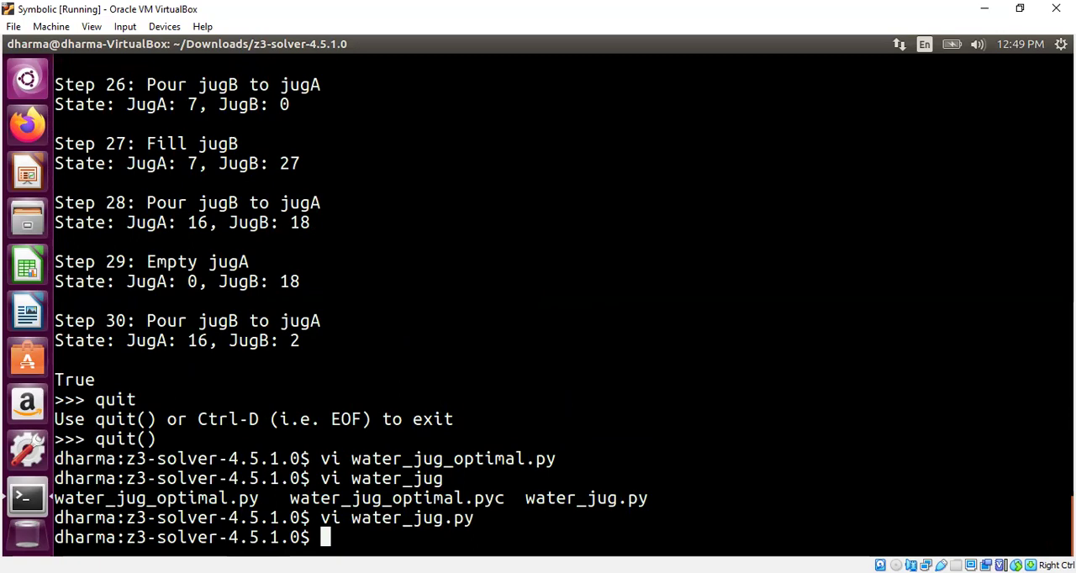
{"action": "mouse_move", "coordinate": [360, 138]}
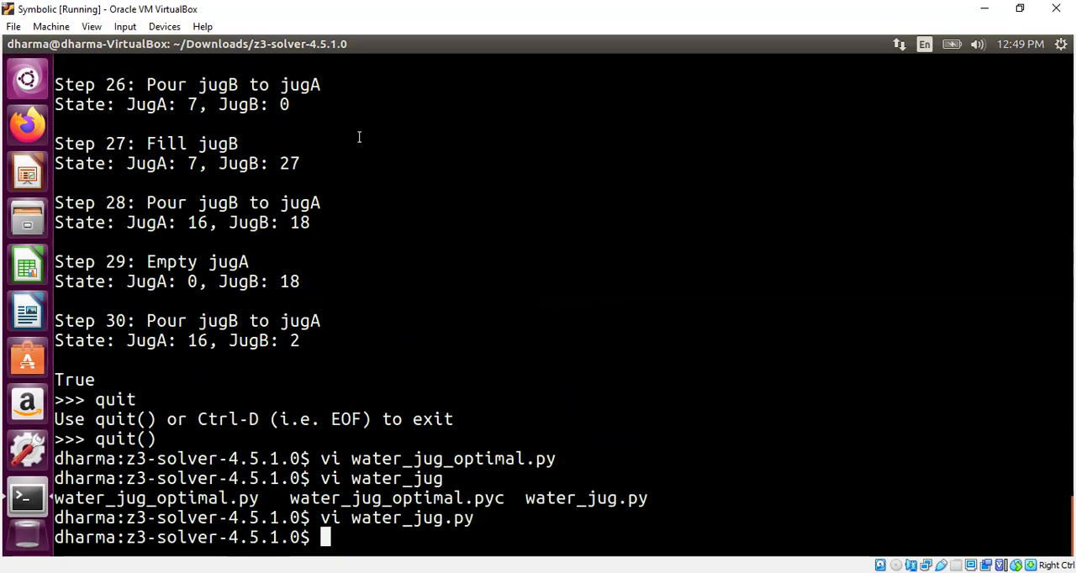